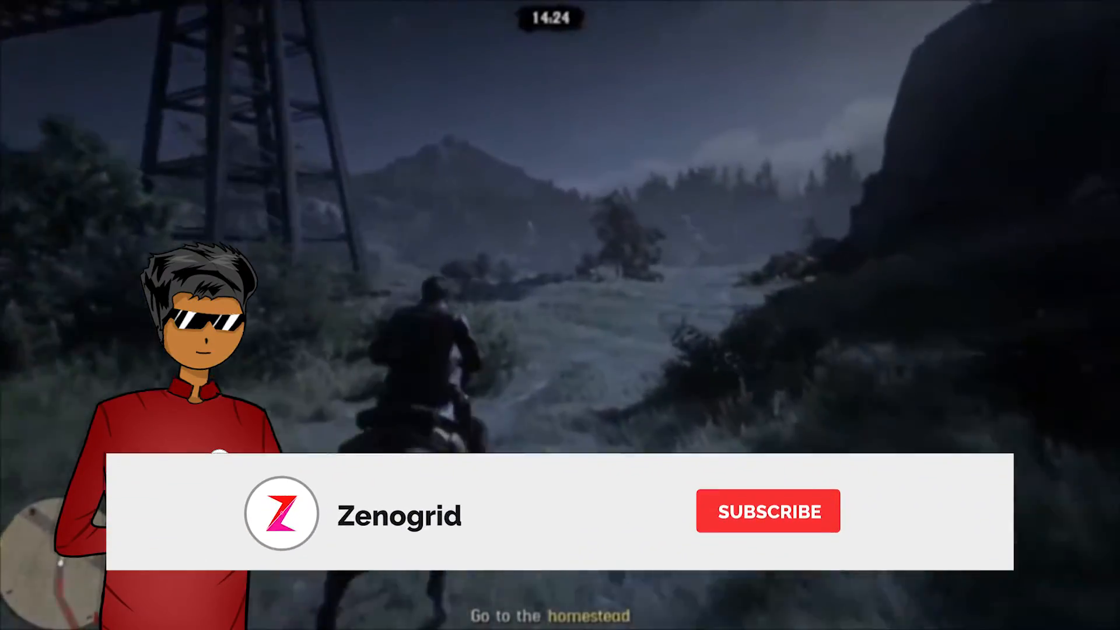
- Open the Windows Temp folder via the Run dialog by entering 'temp'
left_click(768, 510)
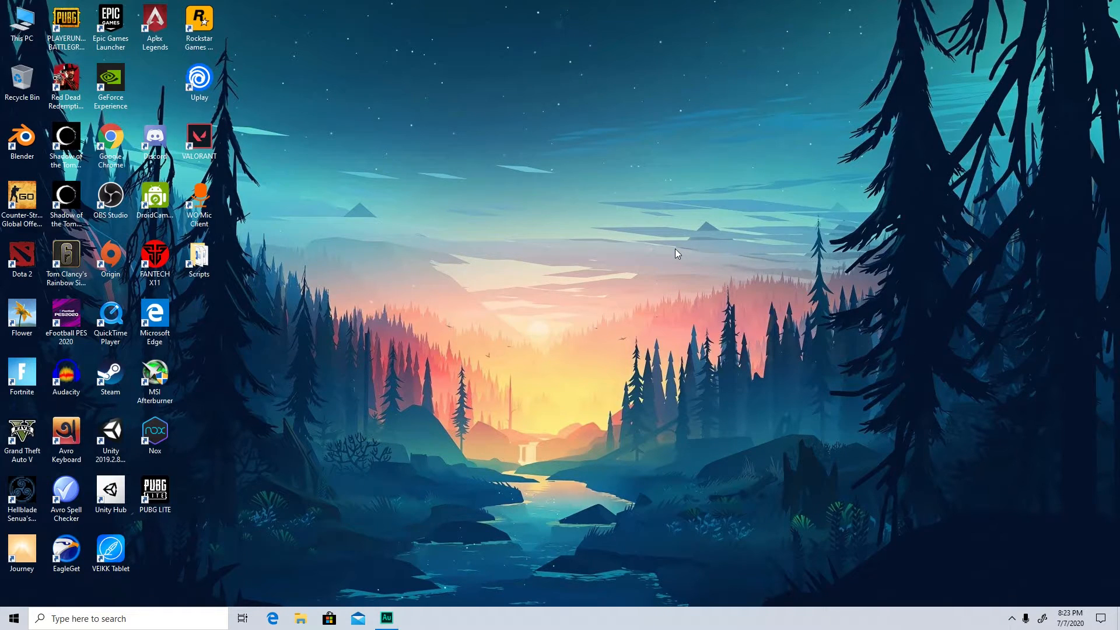
left_click(11, 618)
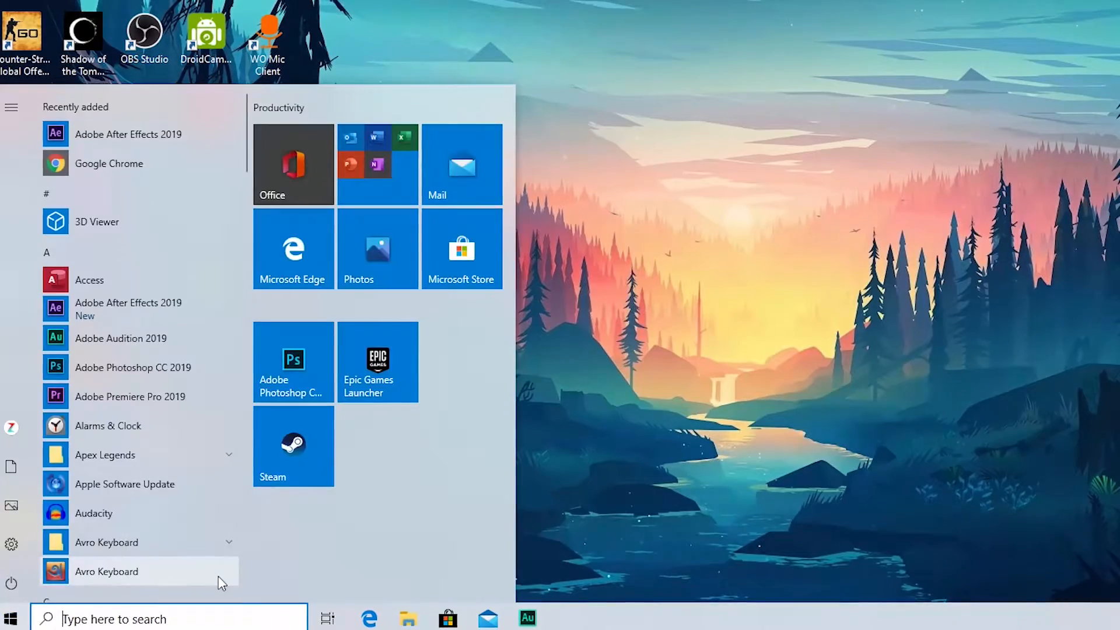
type("run")
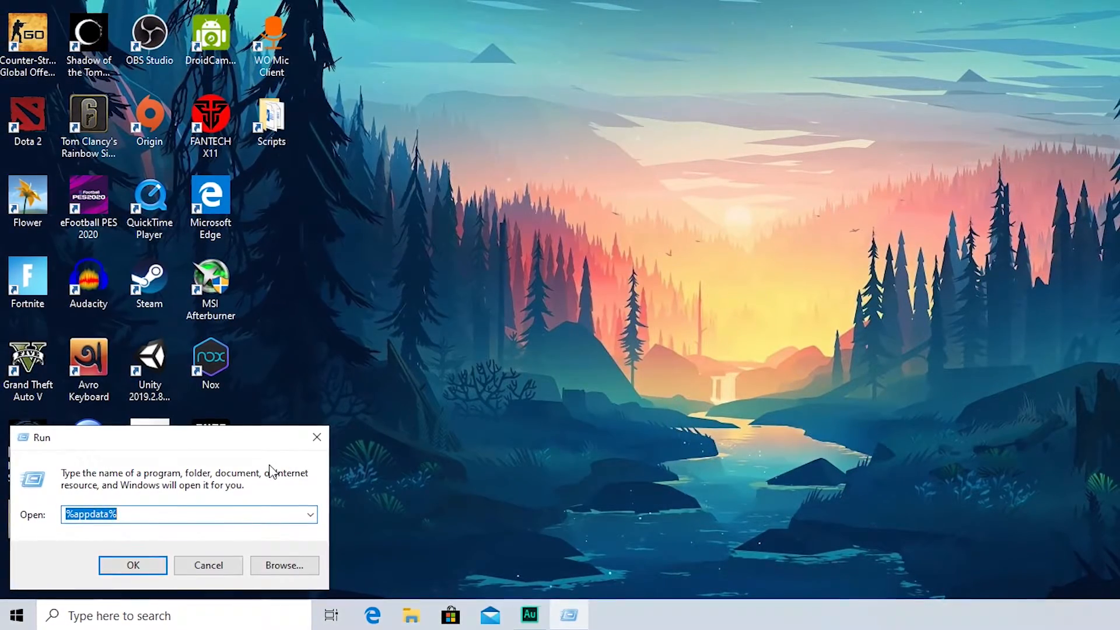
type("temp")
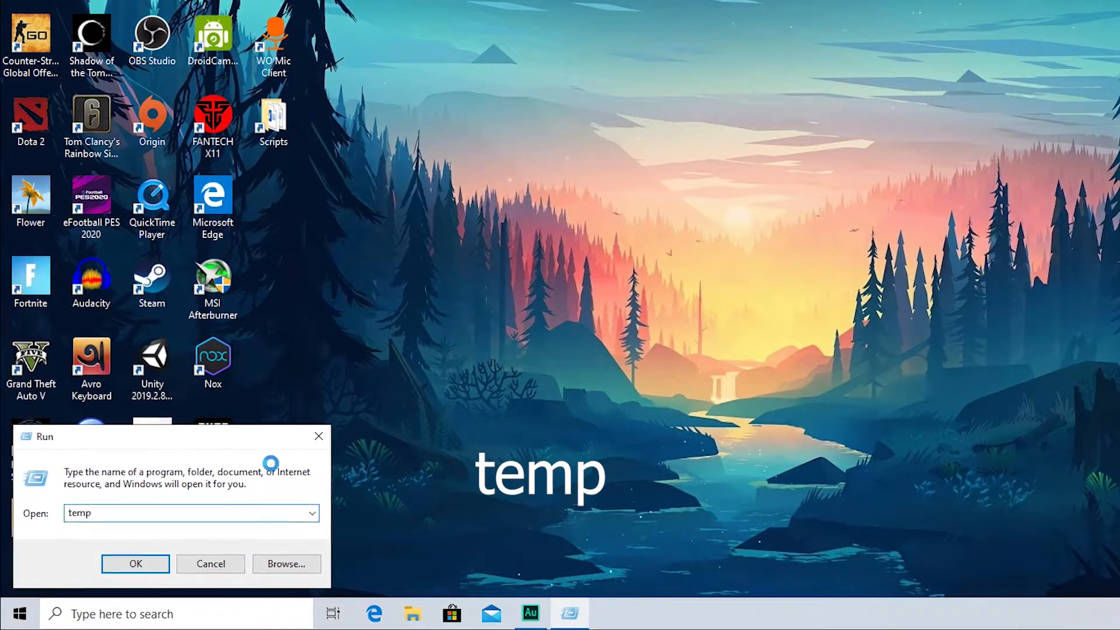
left_click(135, 563)
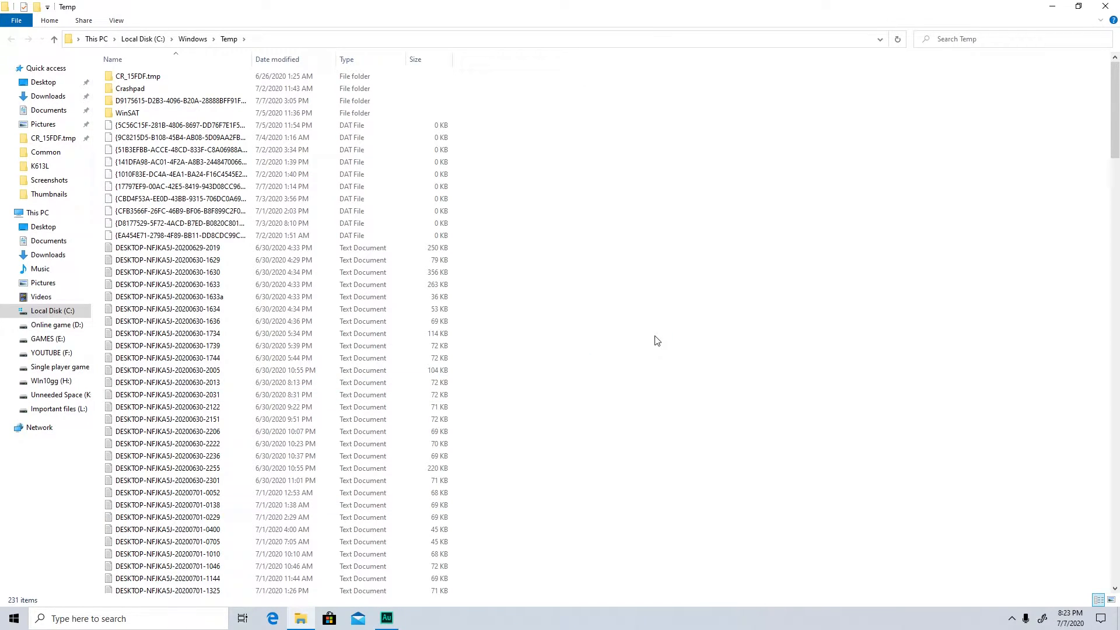
- Permanently delete all Temp items, applying to all, continuing past protected folders and skipping in-use files
key("ctrl+a")
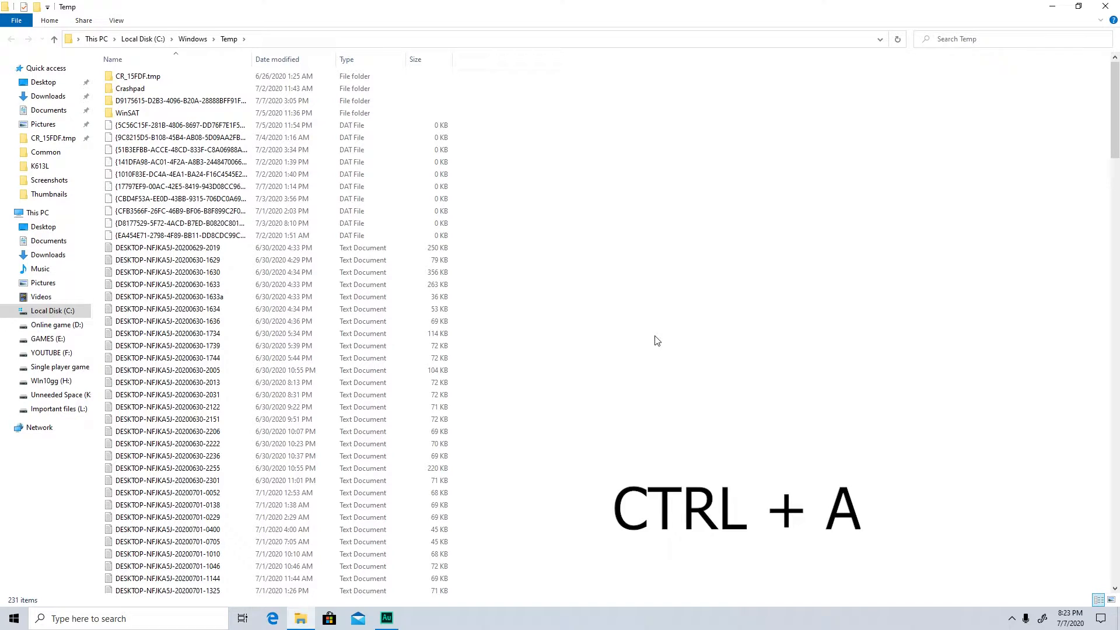
key("ctrl+a")
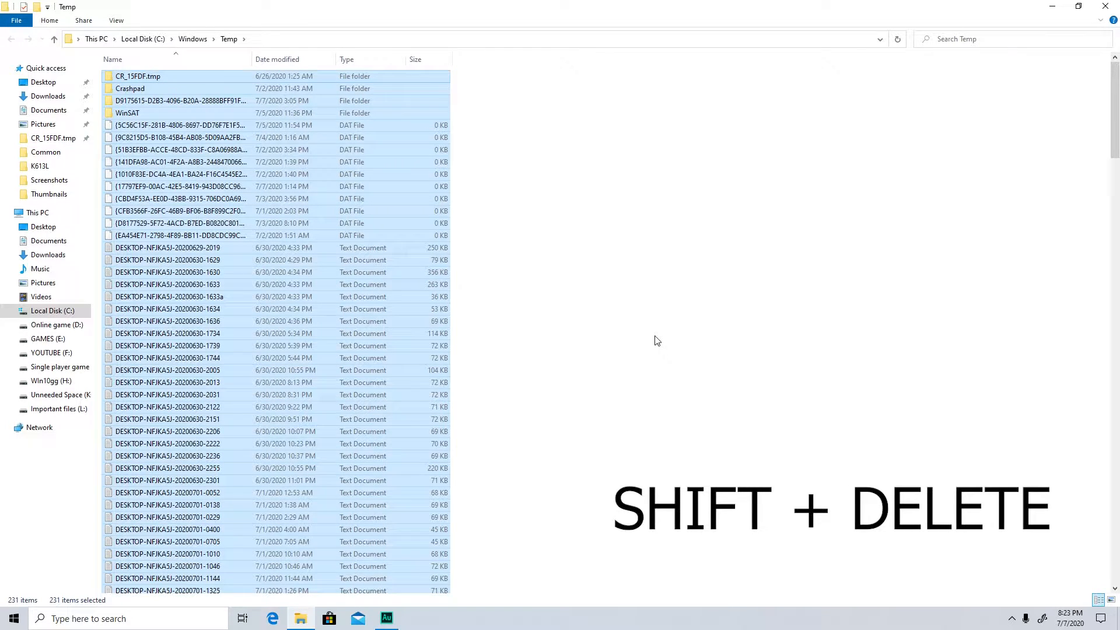
key("shift+delete")
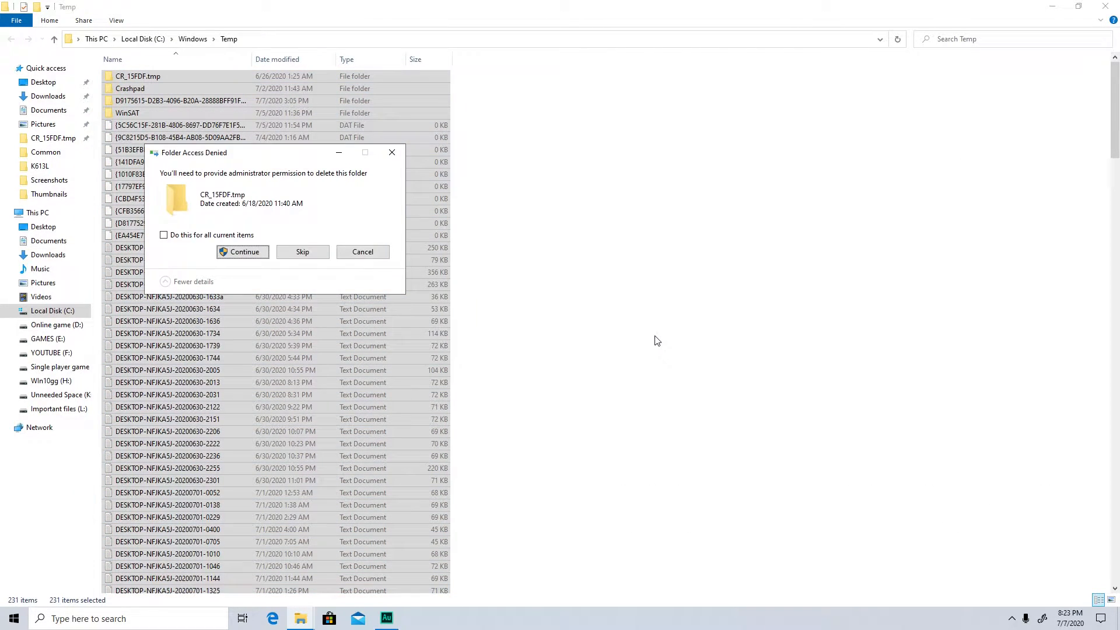
left_click(163, 235)
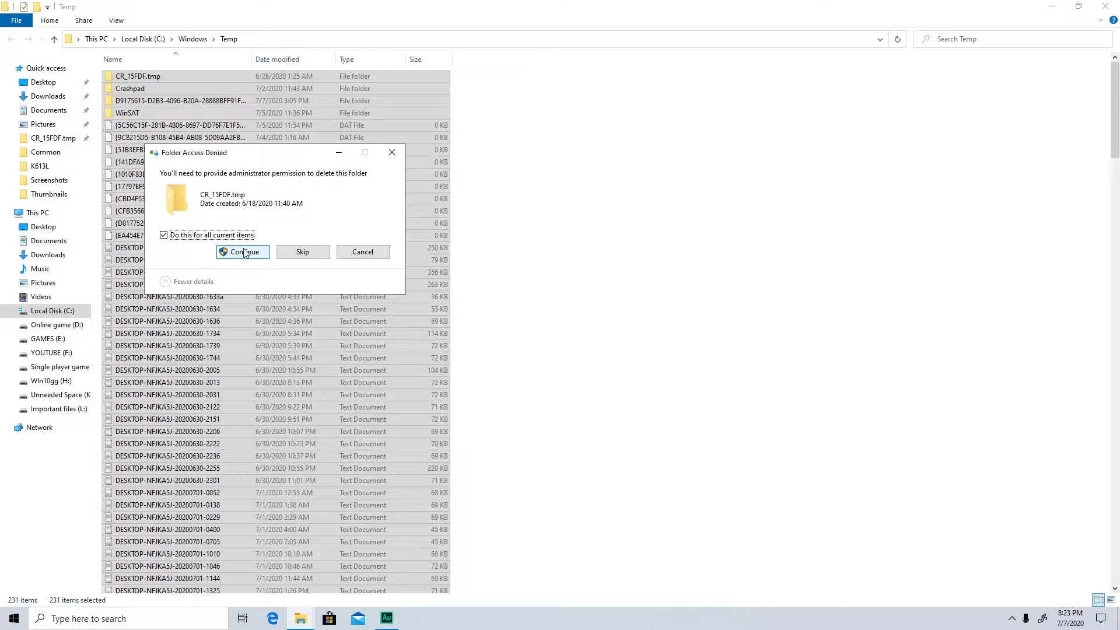
left_click(243, 252)
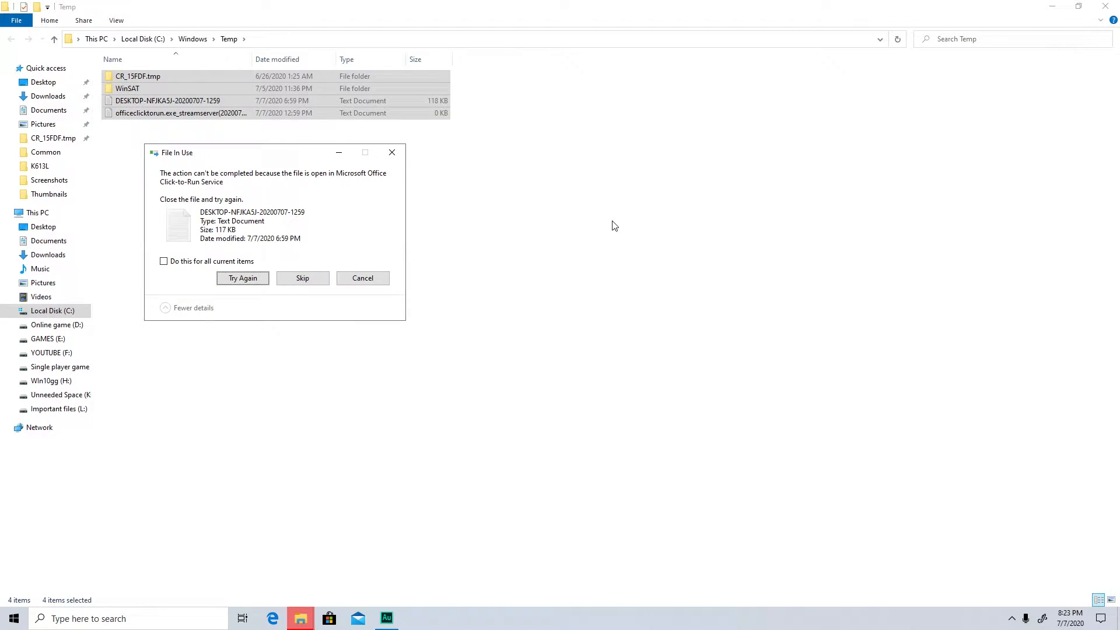
left_click(301, 277)
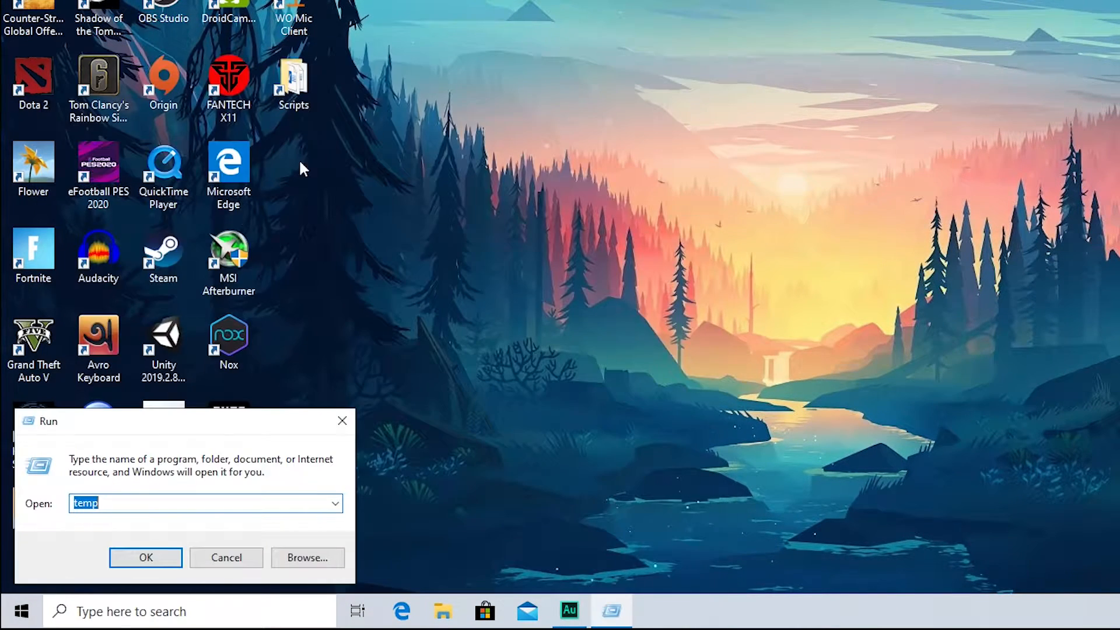
- Open %temp% and permanently delete everything, continuing past the Folder Access Denied prompt
type("%")
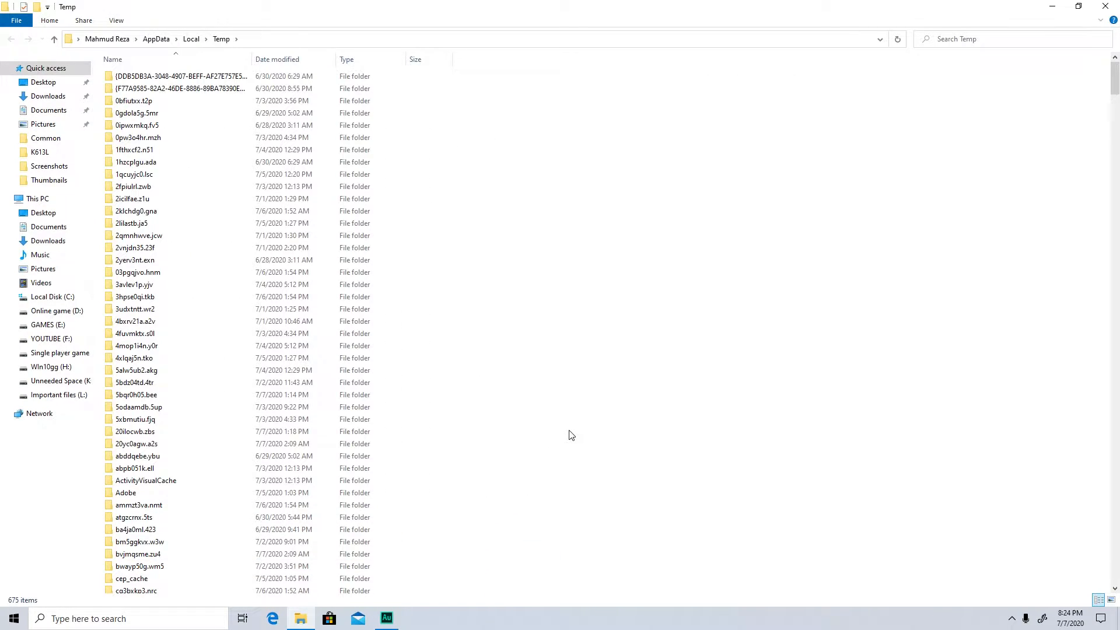
key("ctrl+a")
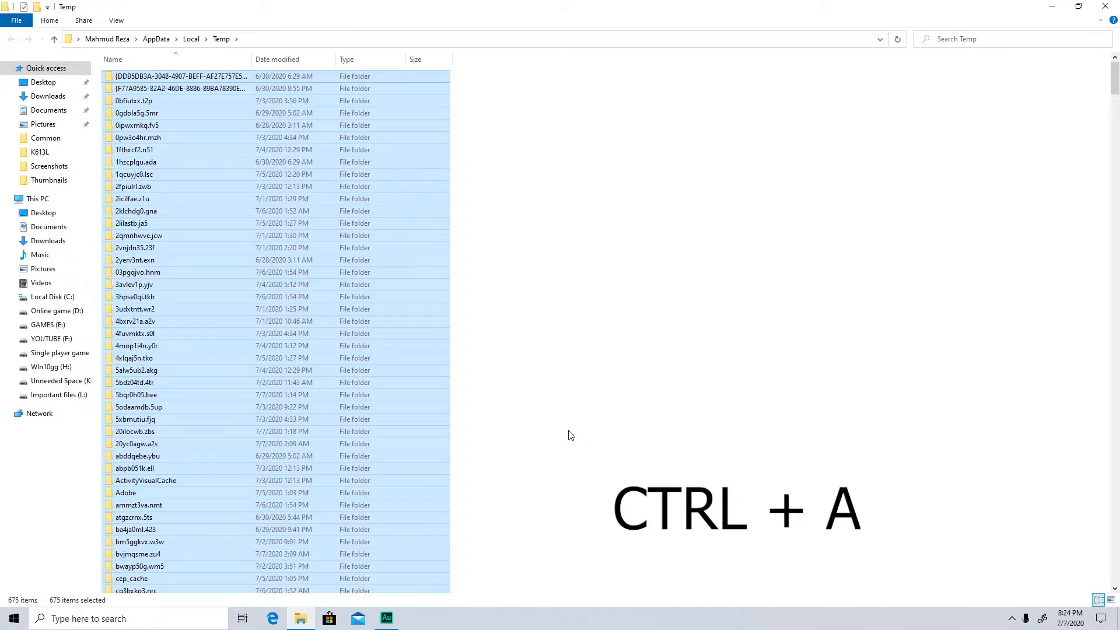
key("shift+delete")
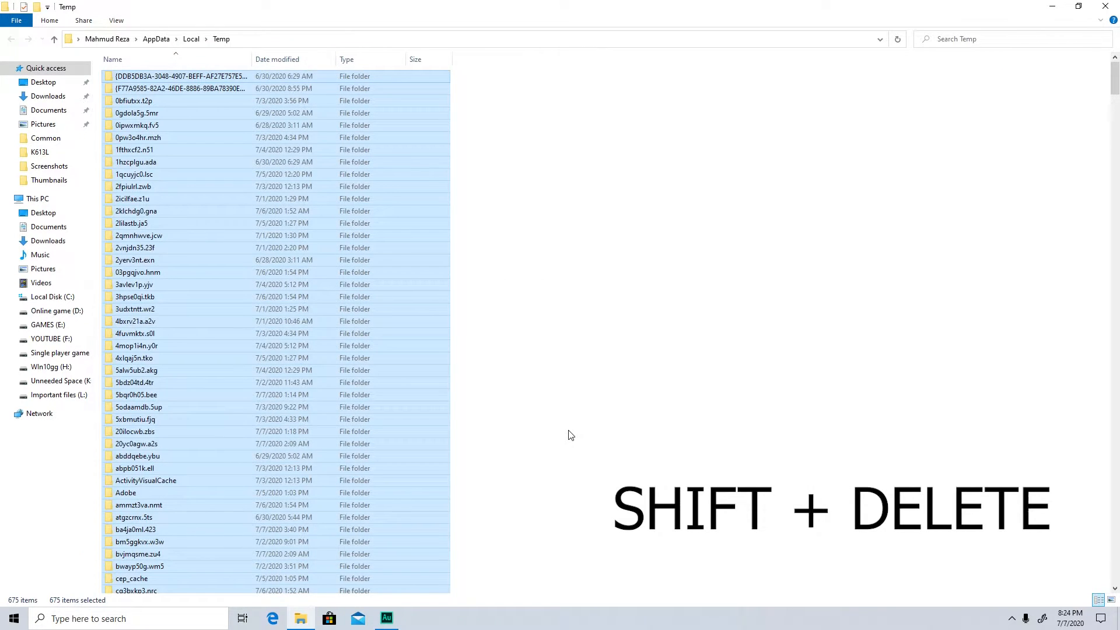
key("shift+delete")
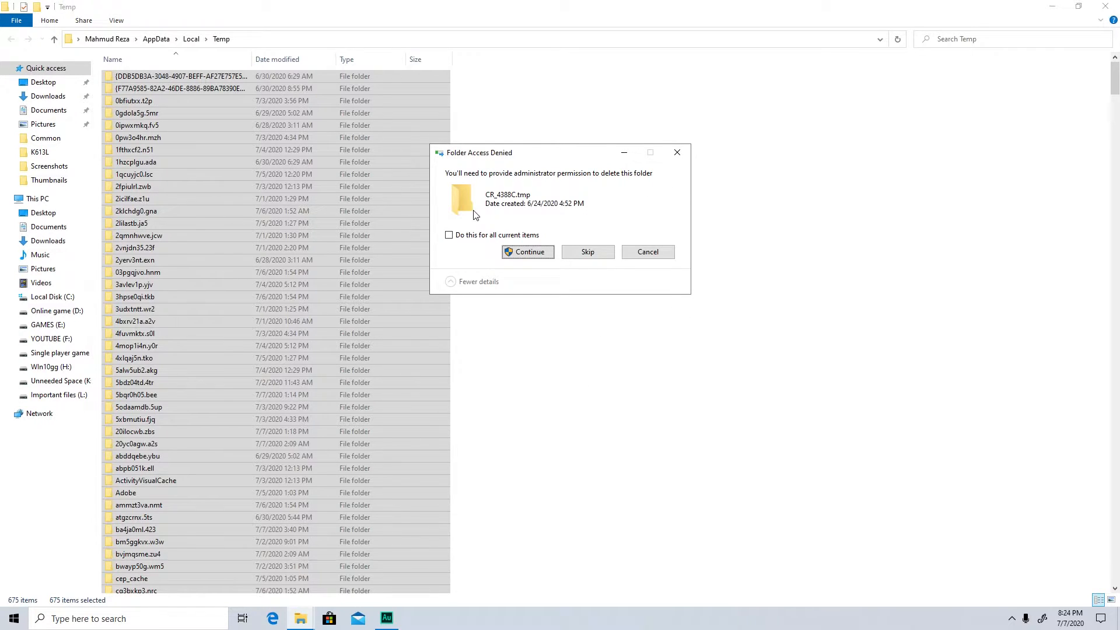
left_click(527, 252)
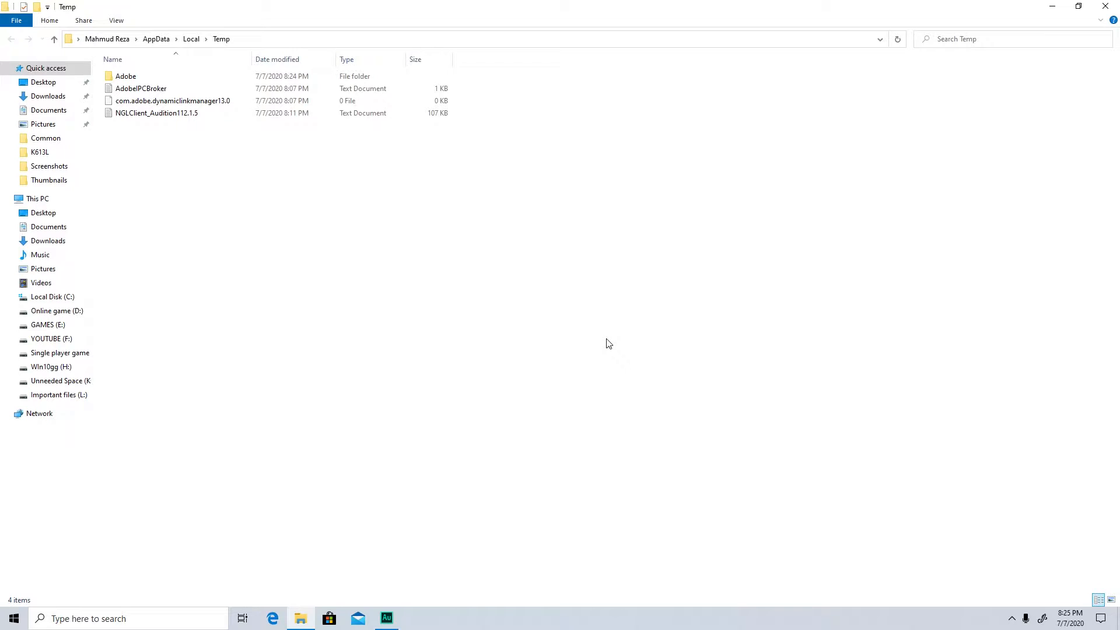
mouse_move(615, 341)
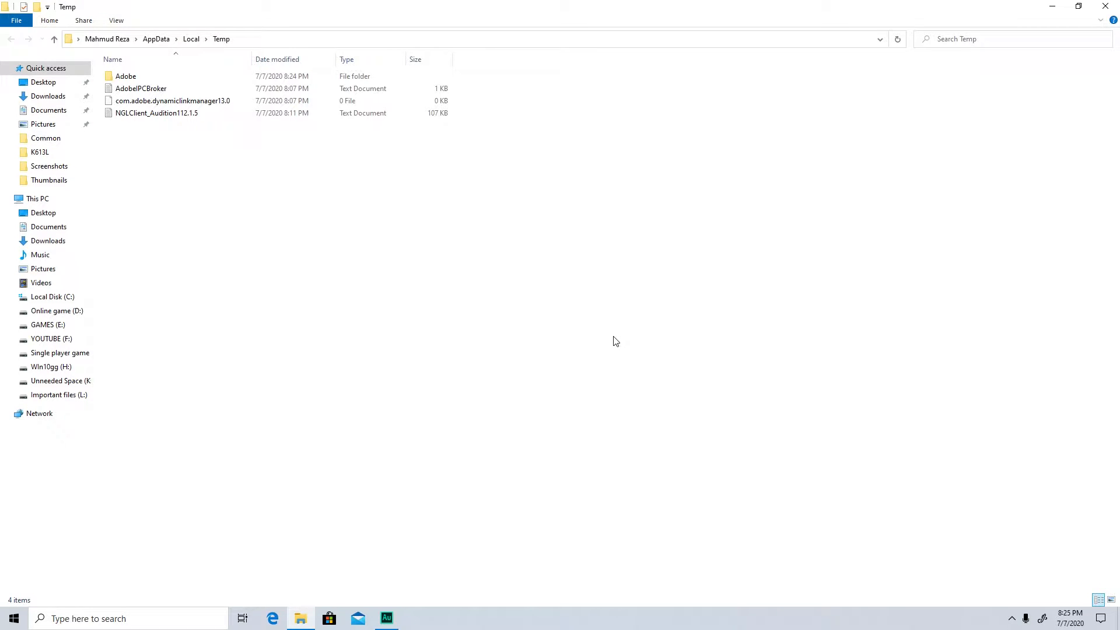
mouse_move(664, 405)
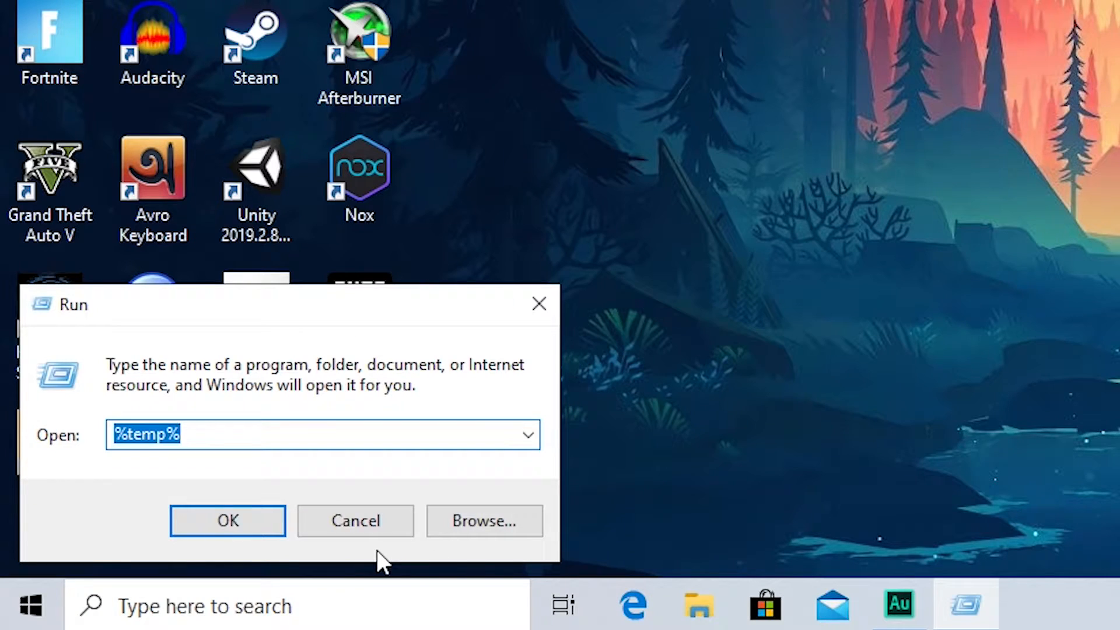
- Open the Prefetch folder and permanently delete its contents, skipping the files still in use
type("pre")
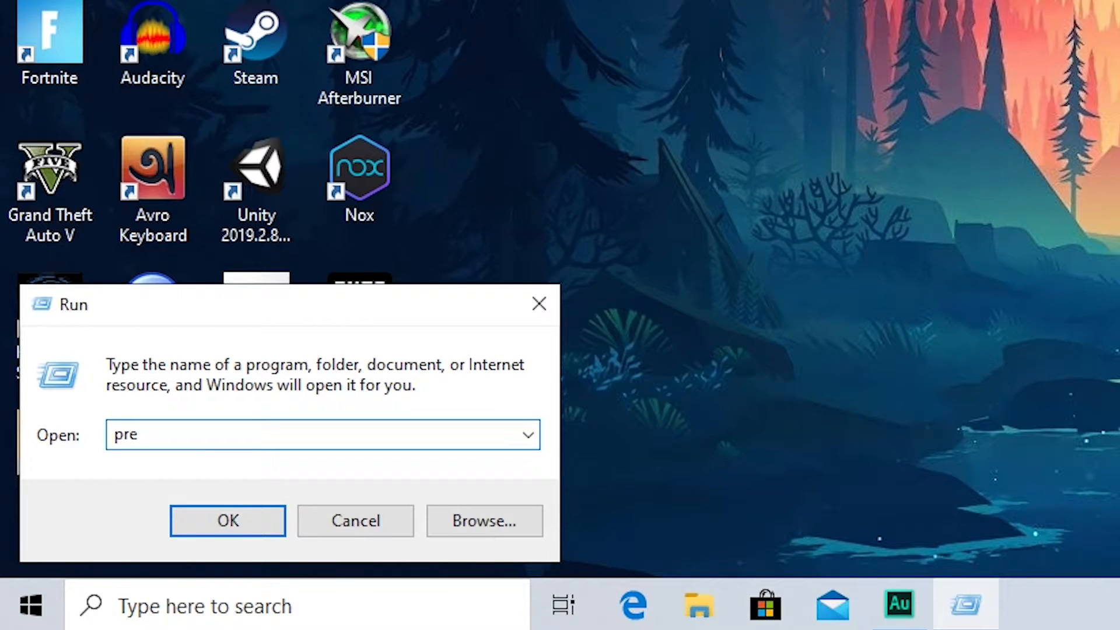
left_click(228, 520)
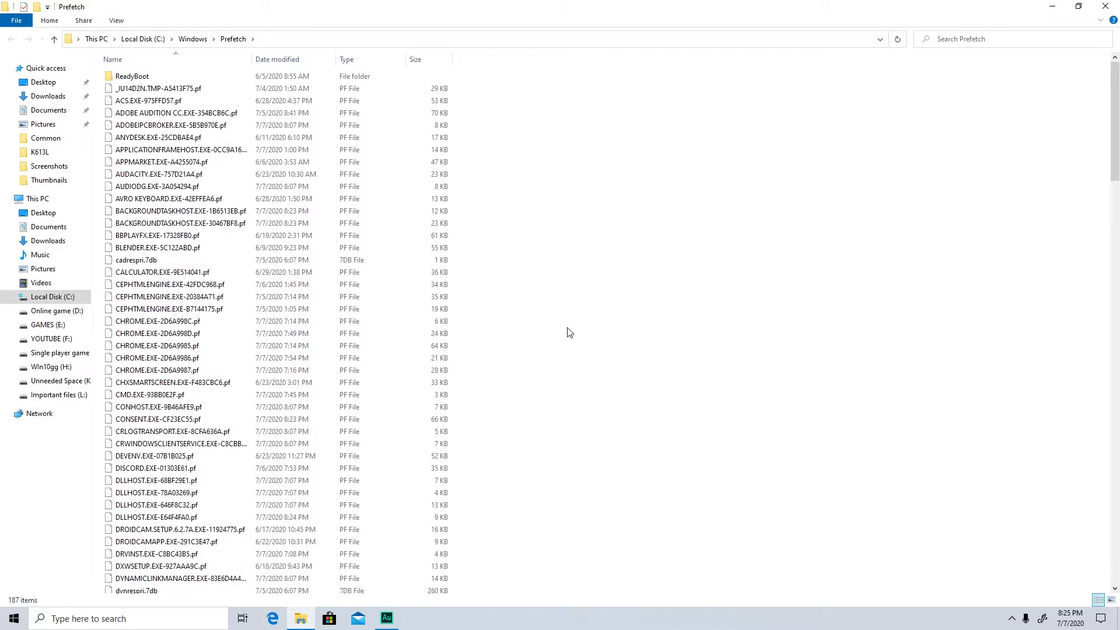
key("ctrl+a")
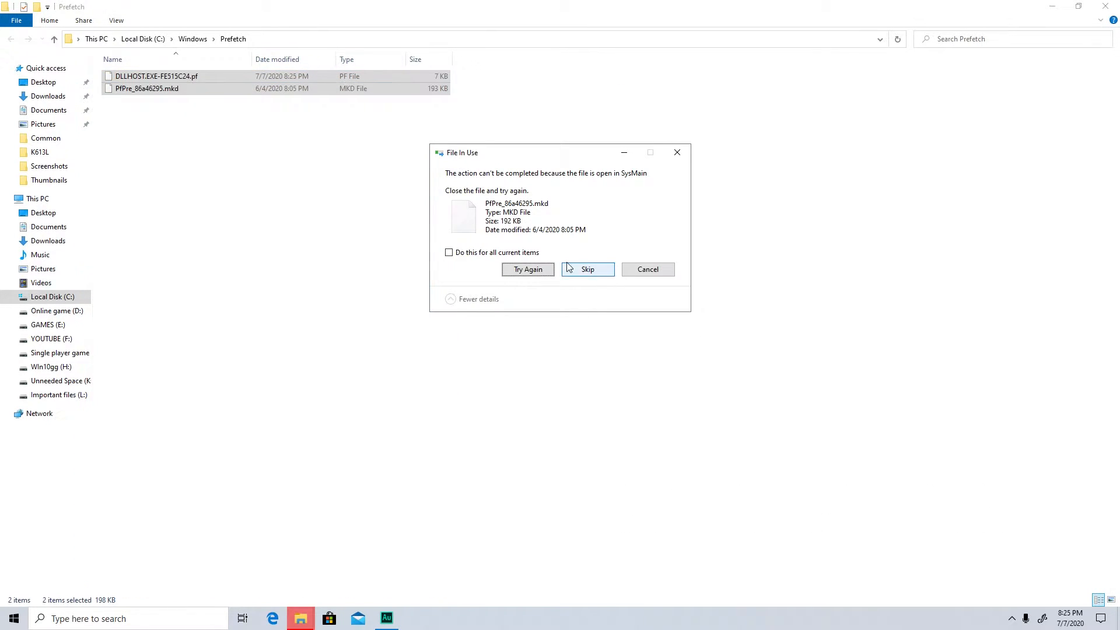
left_click(448, 252)
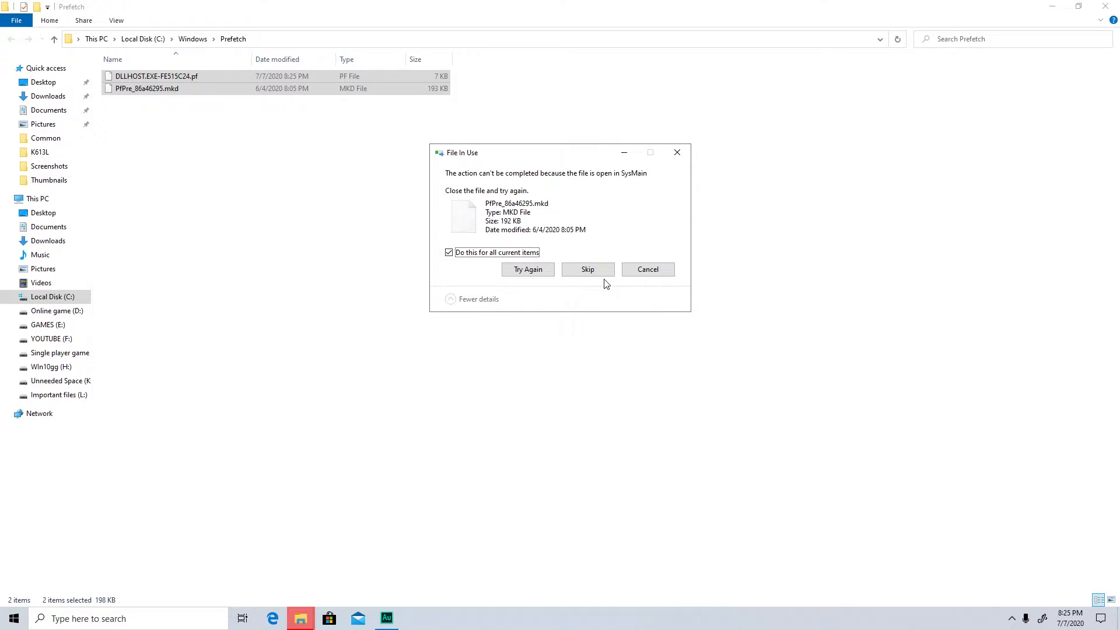
left_click(588, 269)
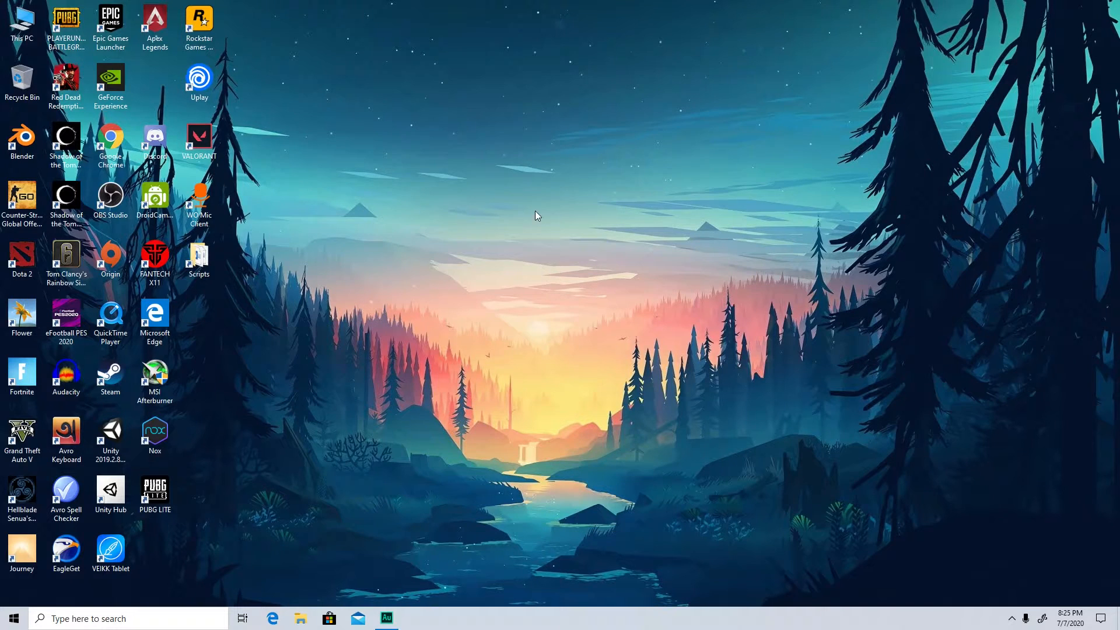
mouse_move(491, 271)
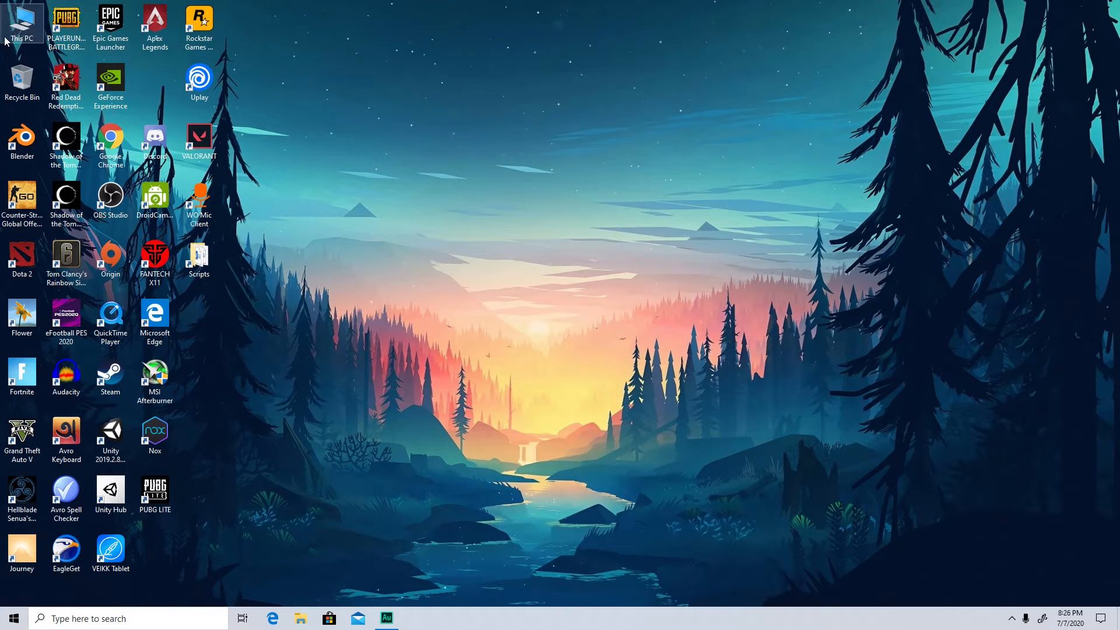
- Set Visual Effects to Custom keeping only thumbnails and smooth screen font edges, then confirm with OK
right_click(21, 21)
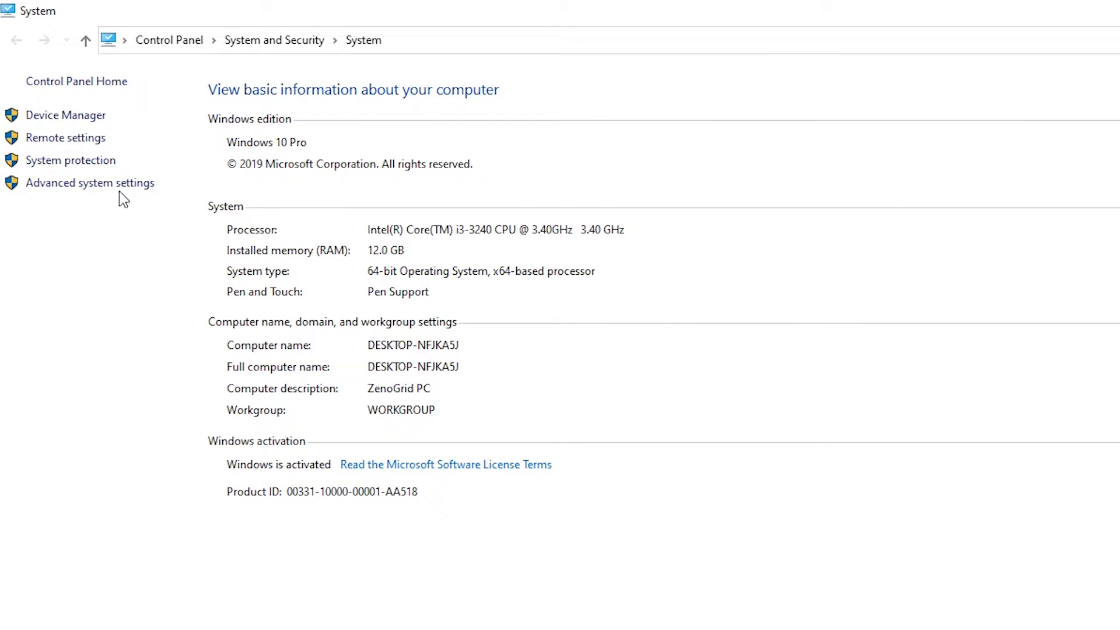
left_click(90, 183)
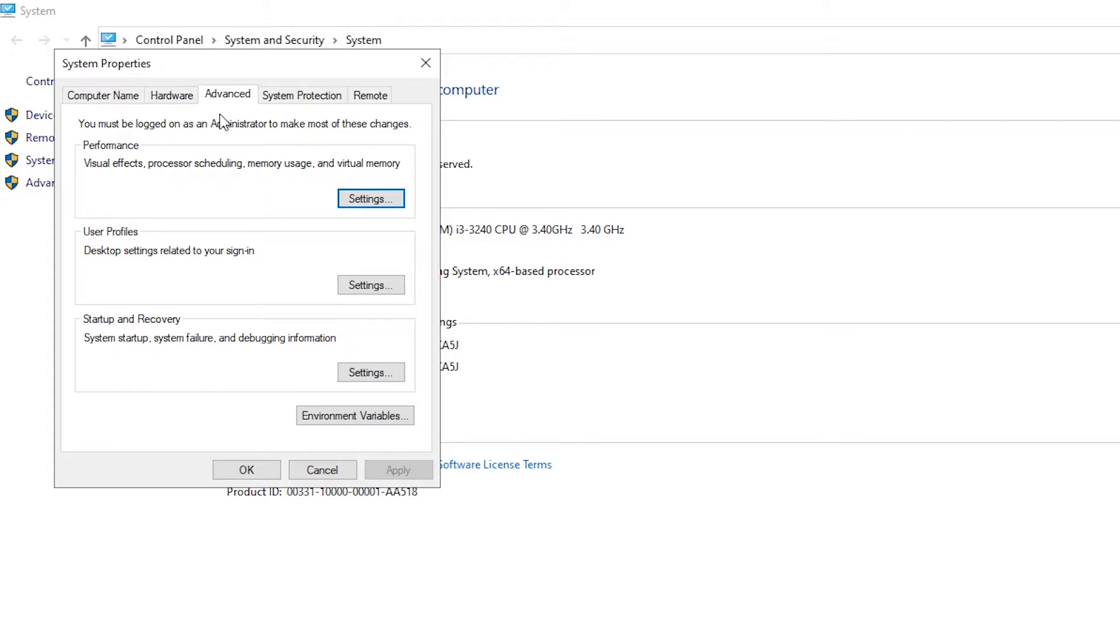
mouse_move(119, 149)
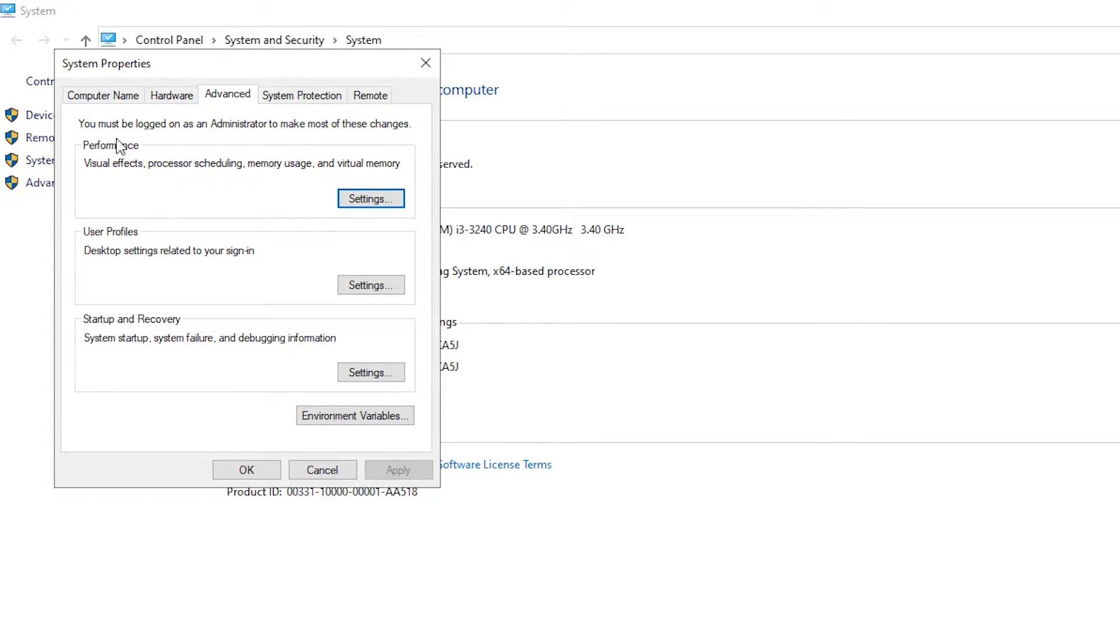
left_click(370, 198)
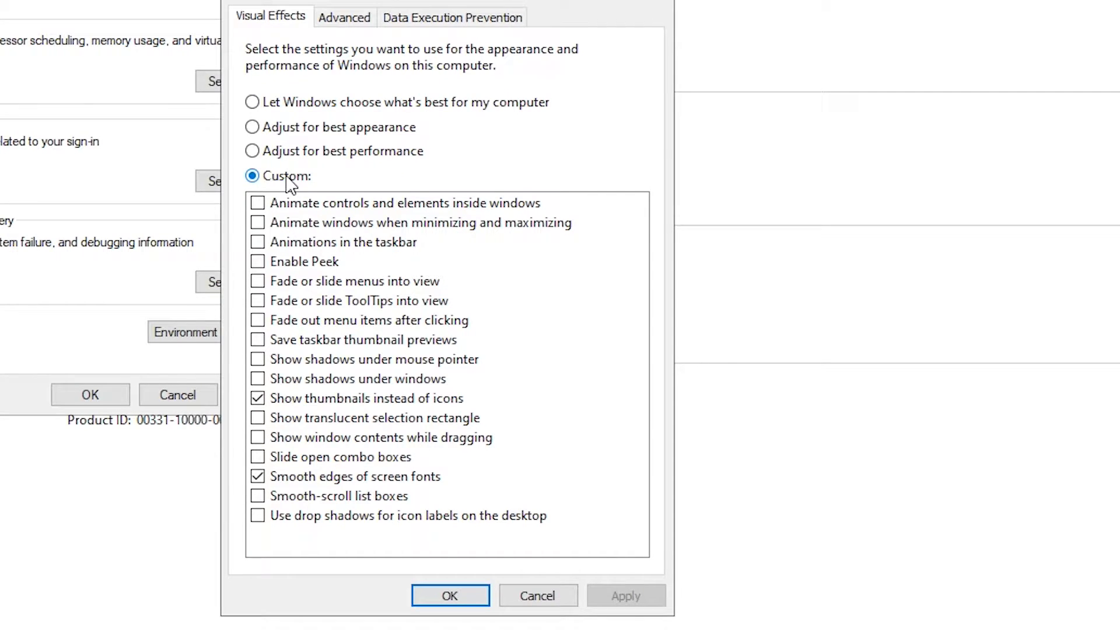
mouse_move(292, 431)
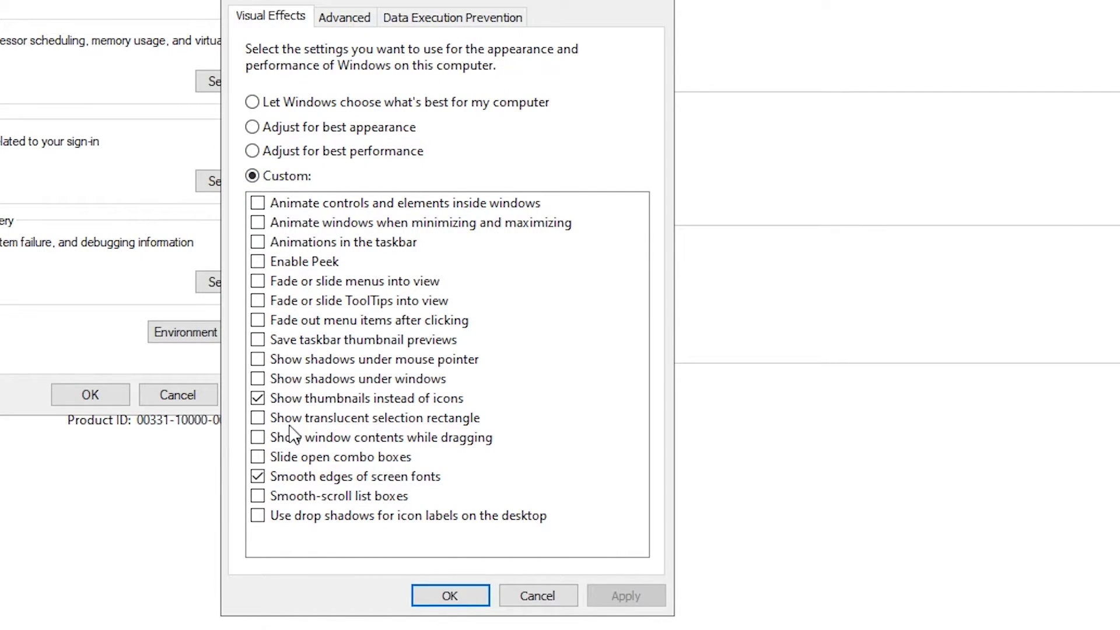
mouse_move(374, 407)
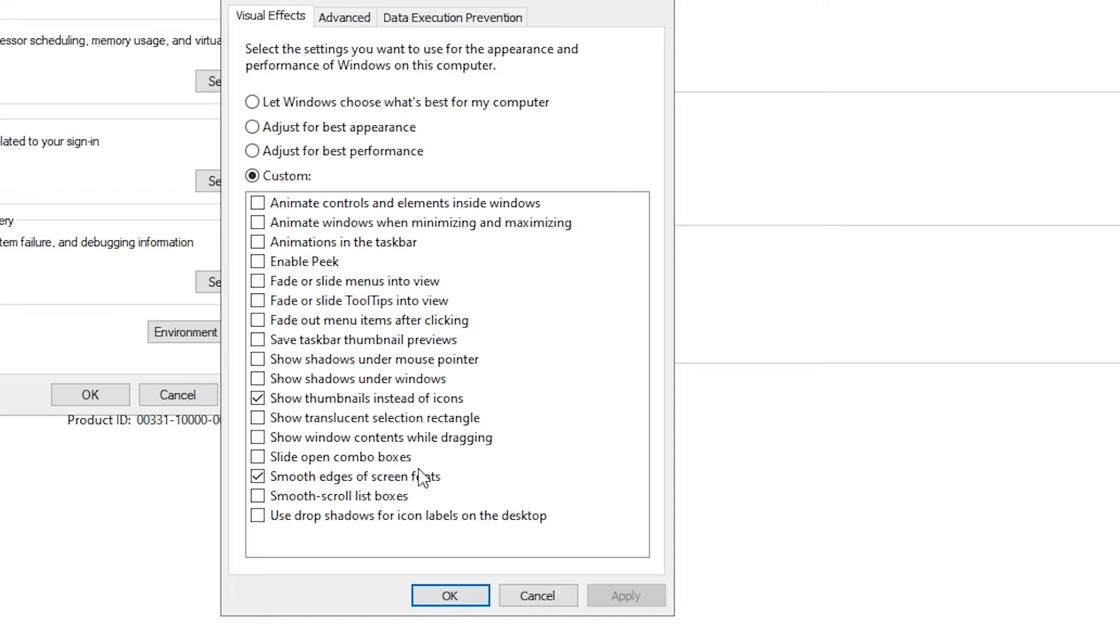
mouse_move(491, 471)
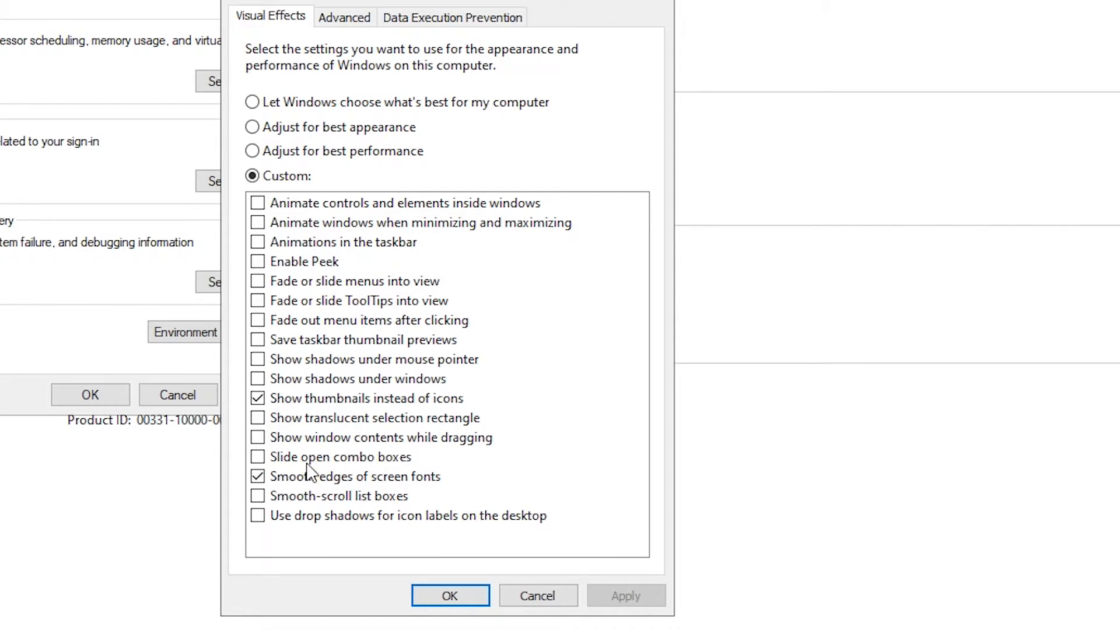
left_click(448, 595)
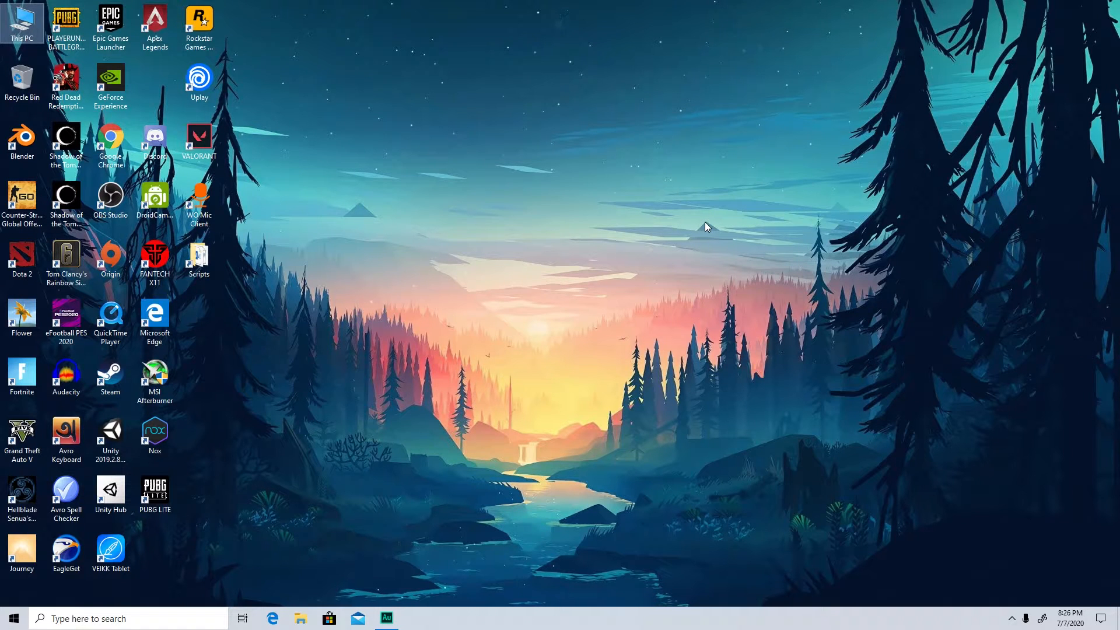
mouse_move(655, 253)
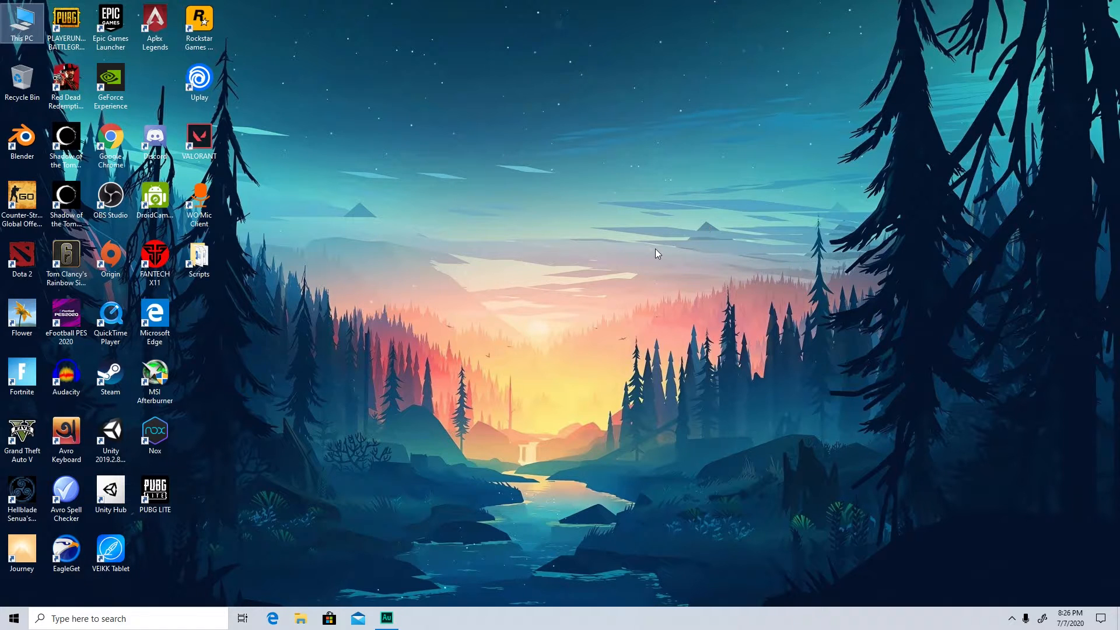
mouse_move(445, 384)
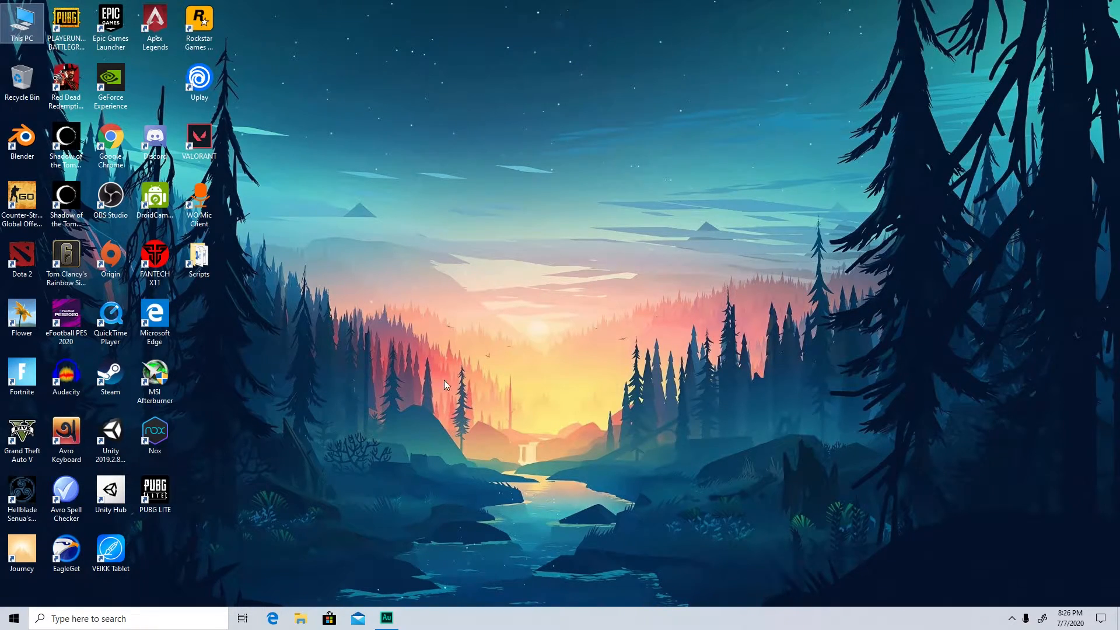
left_click(12, 618)
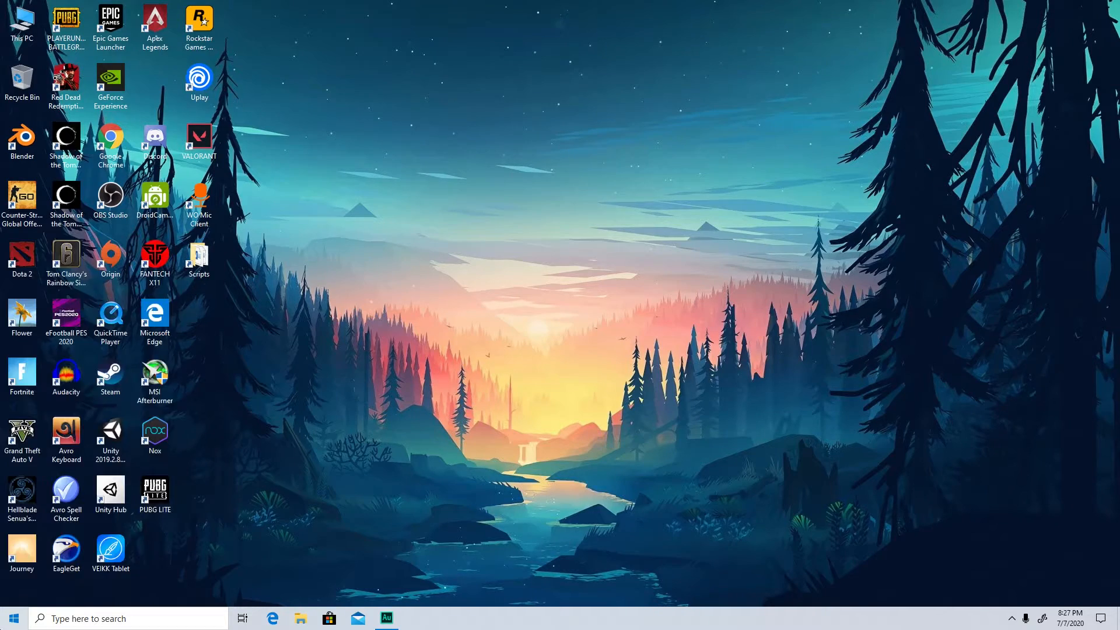
left_click(10, 618)
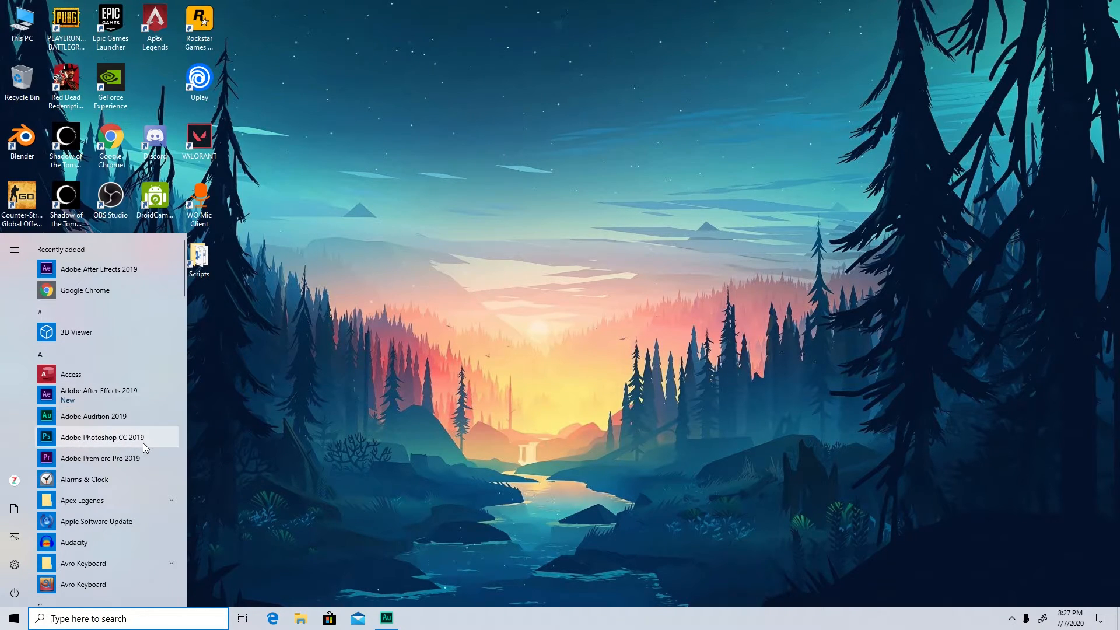
mouse_move(132, 338)
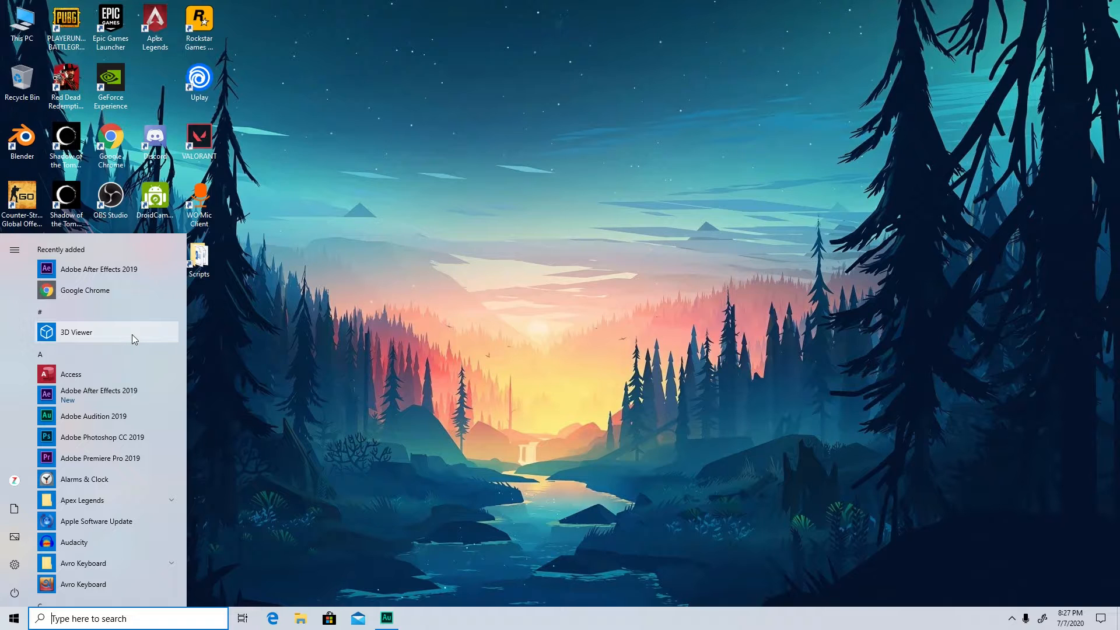
left_click(539, 257)
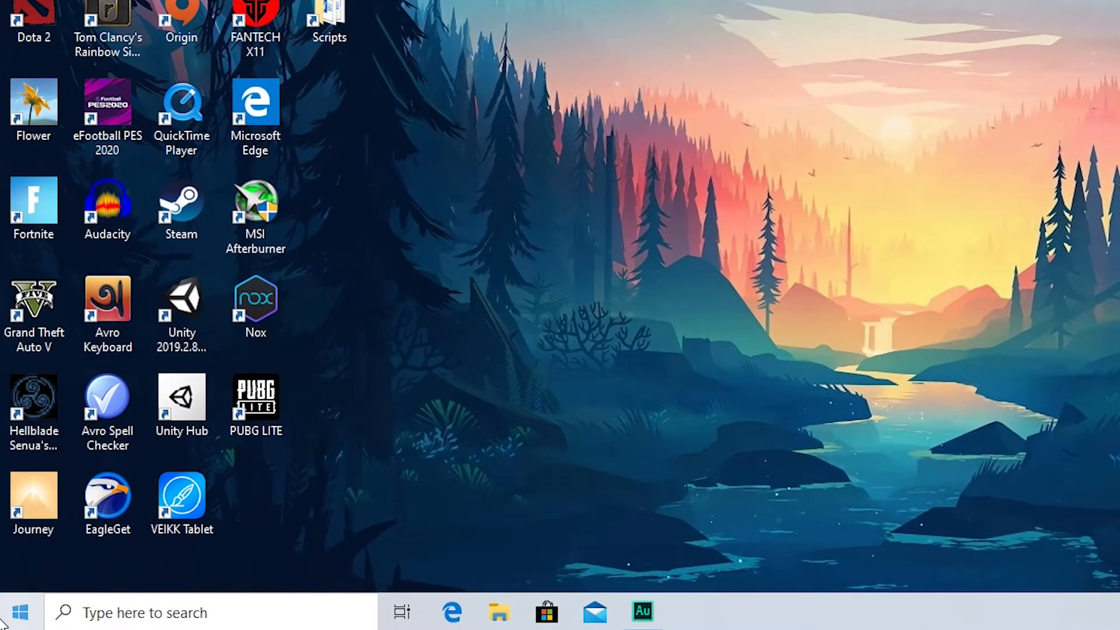
left_click(256, 111)
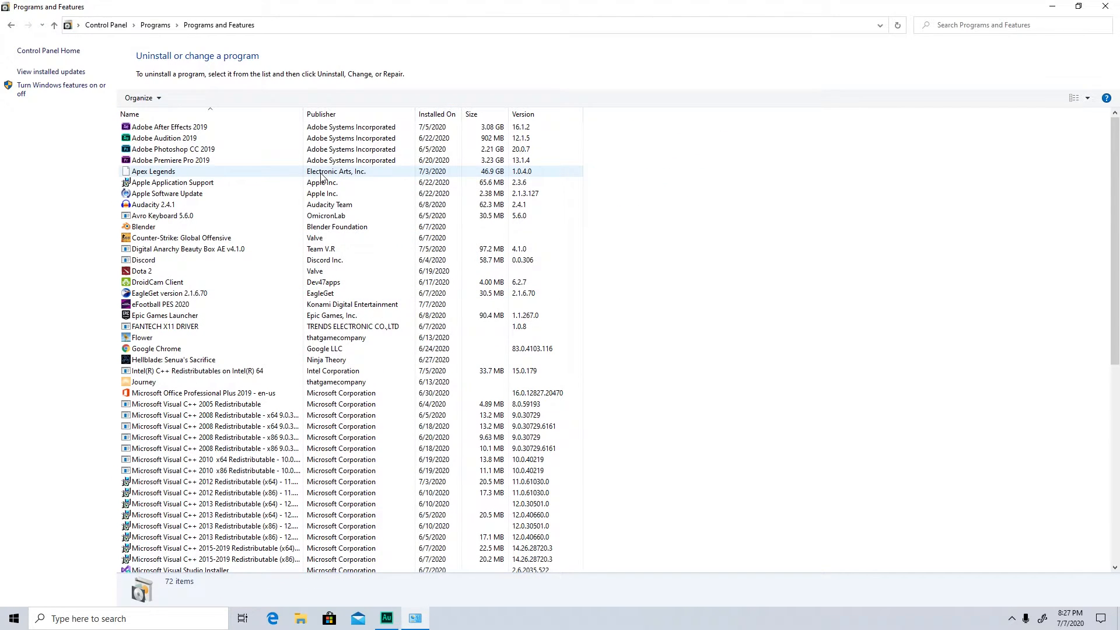
left_click(173, 182)
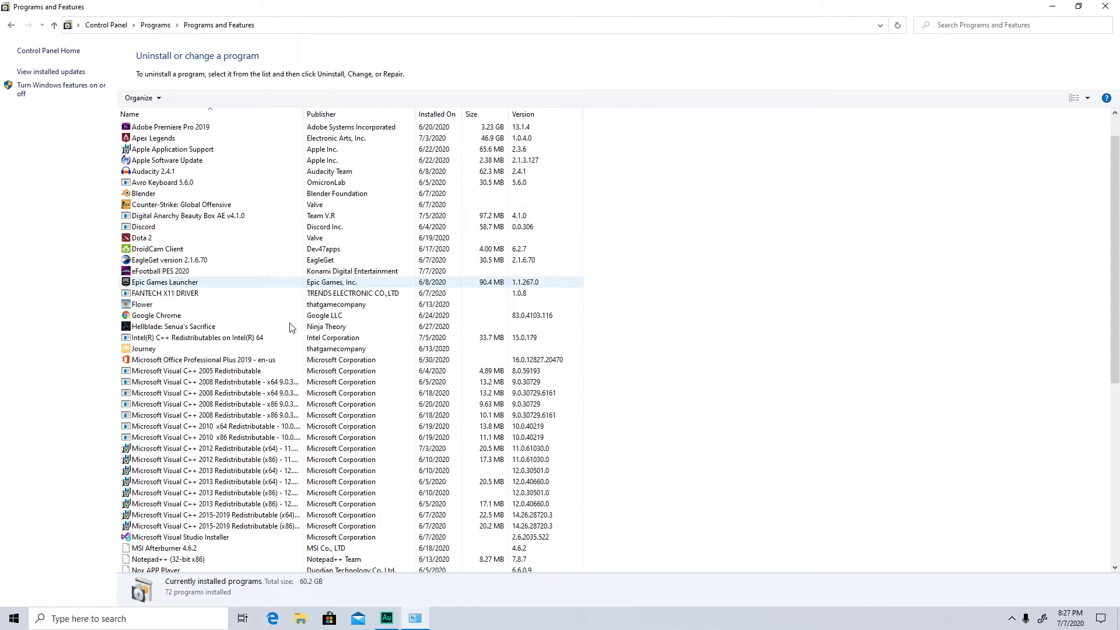
scroll("down", 3)
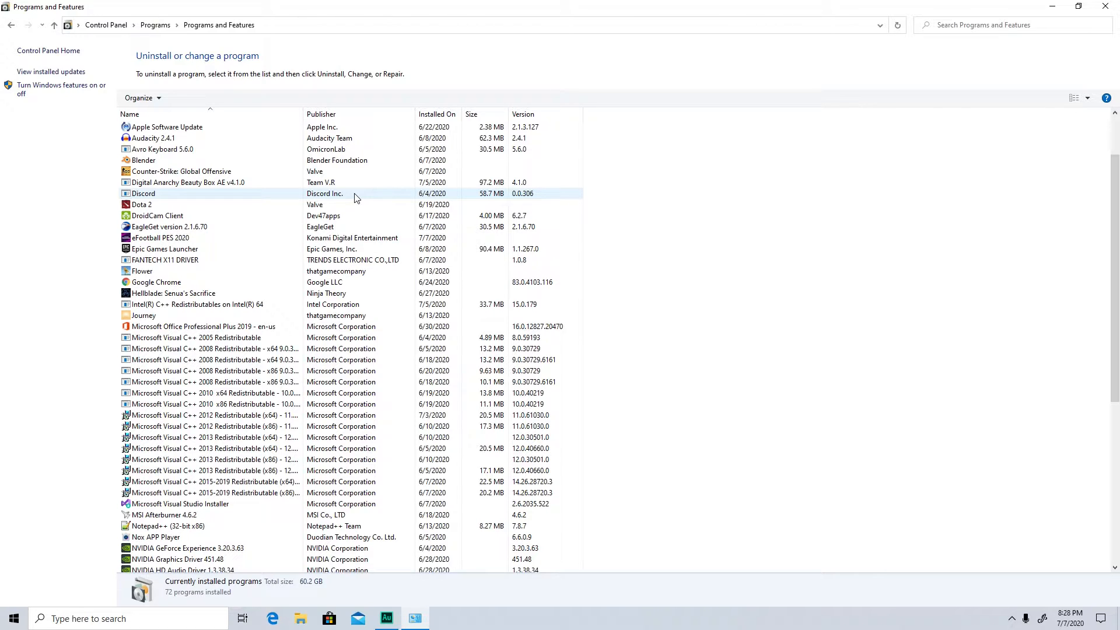
scroll("down", 3)
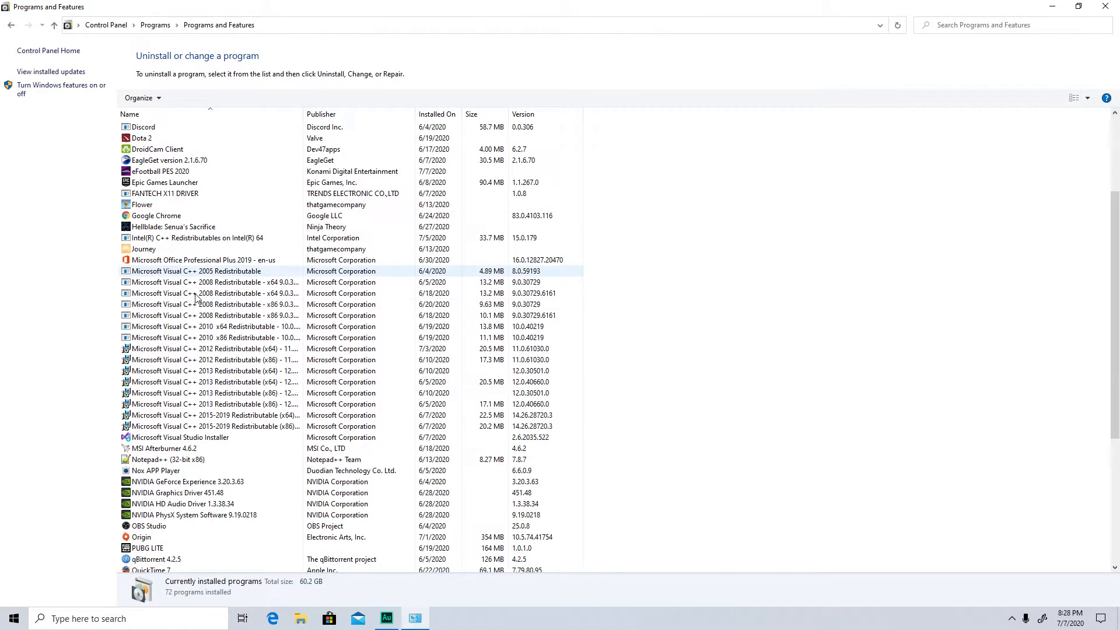
left_click(193, 514)
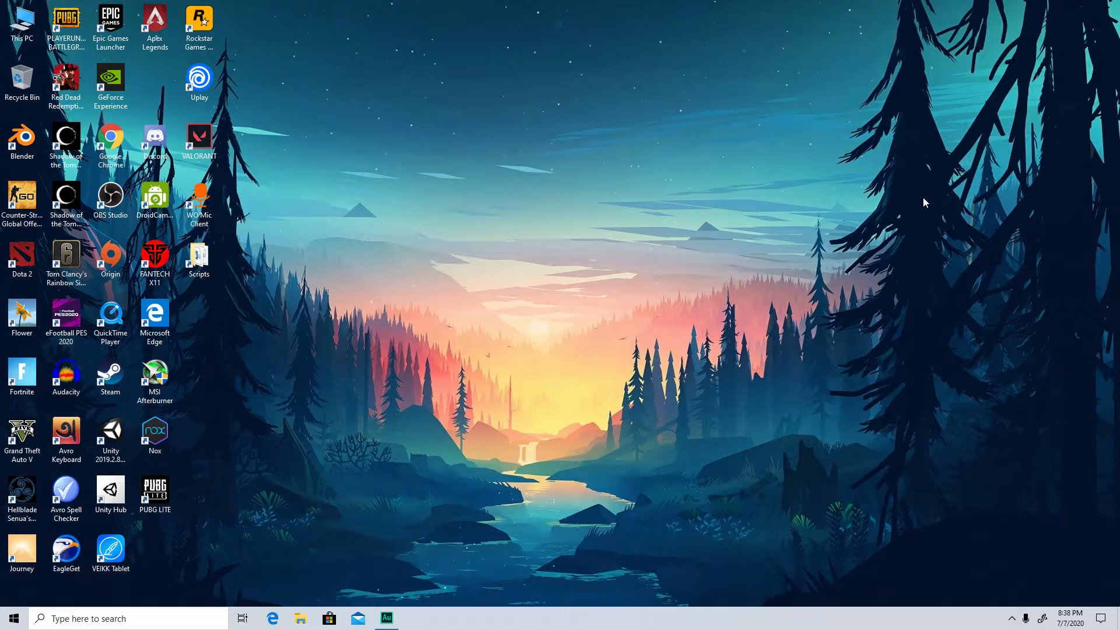
mouse_move(905, 286)
type("ta")
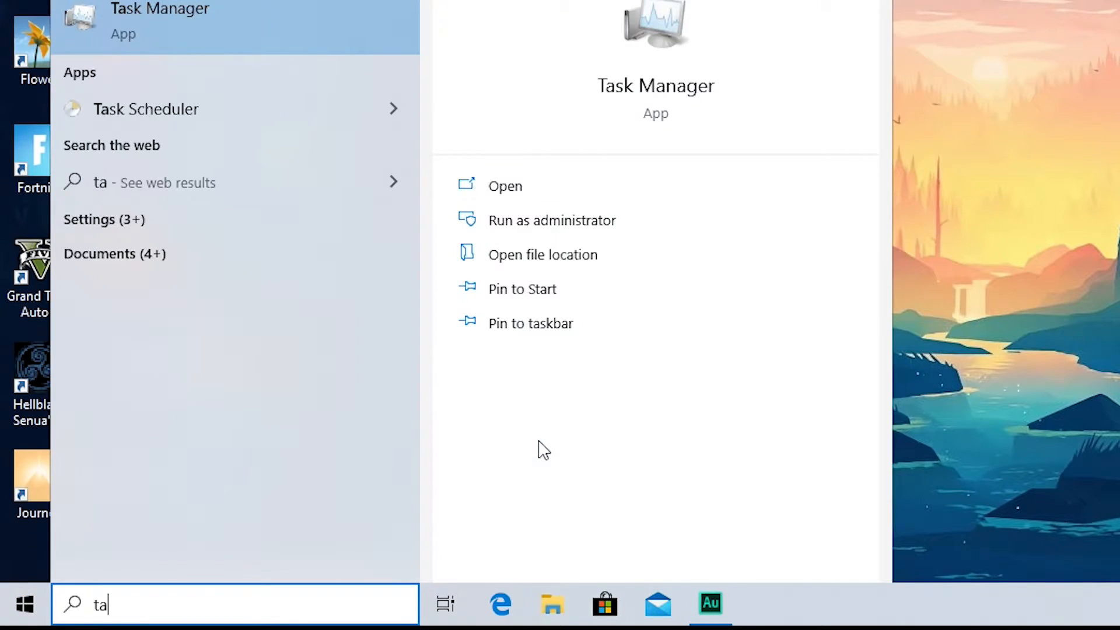
left_click(504, 186)
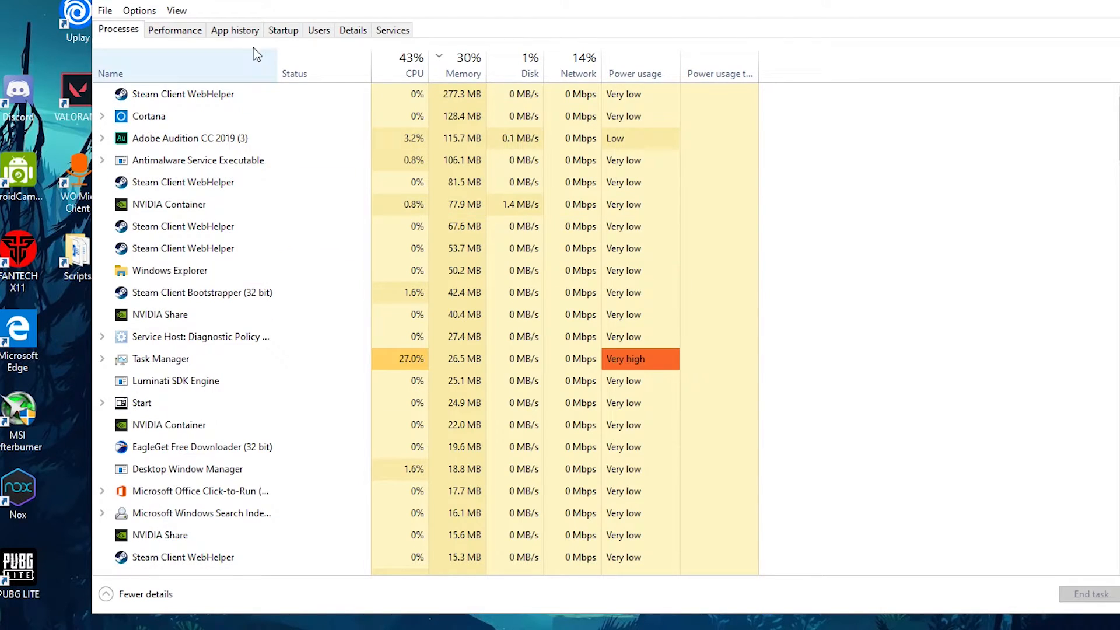
left_click(282, 31)
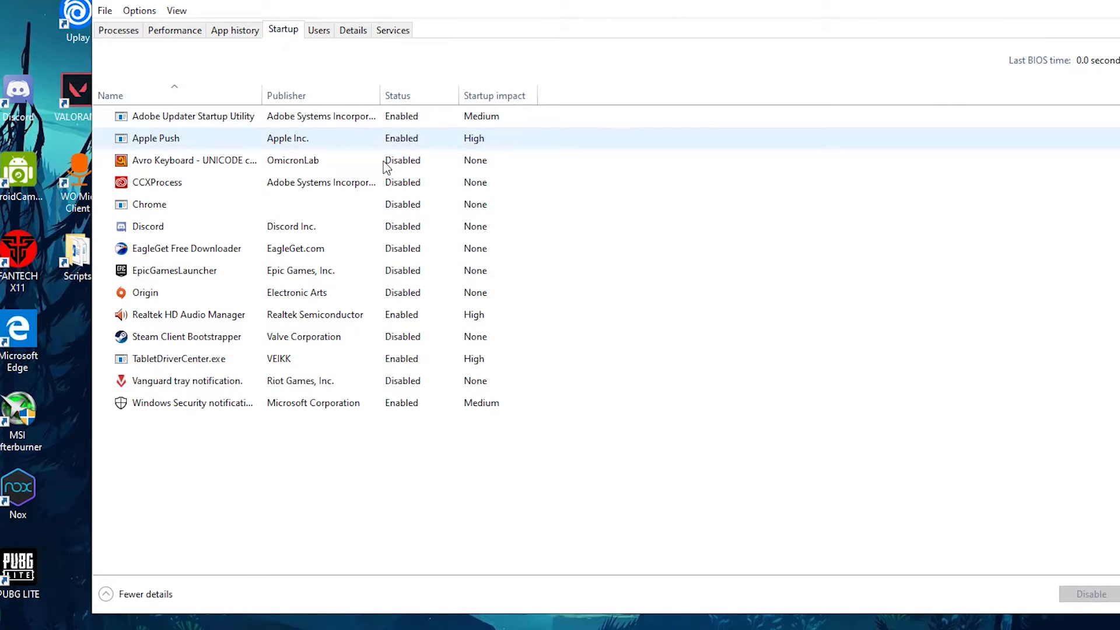
left_click(208, 159)
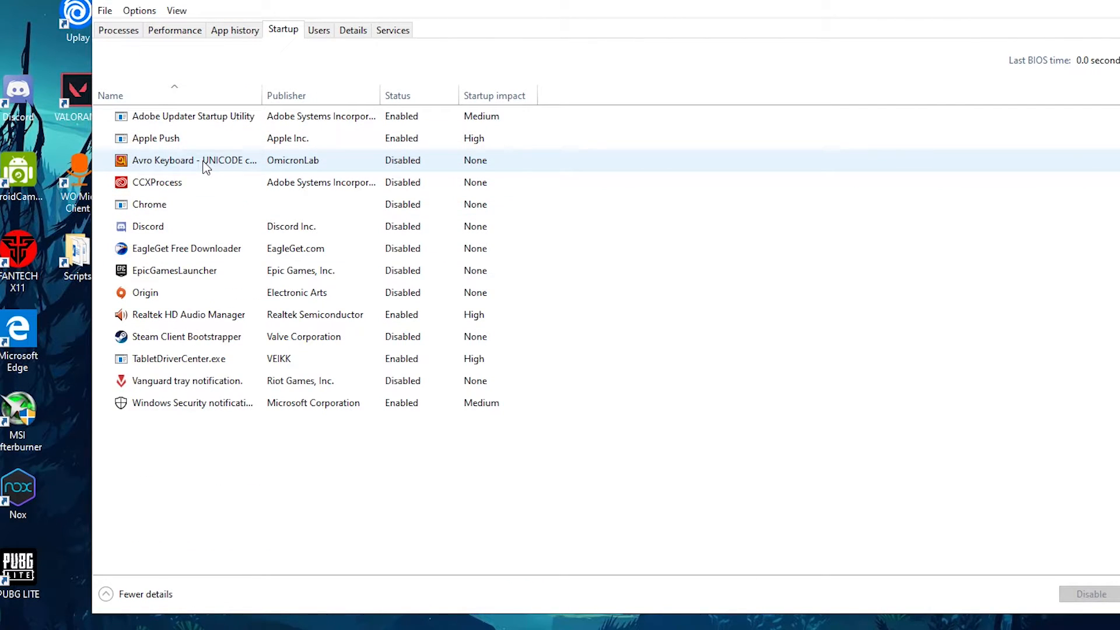
left_click(161, 226)
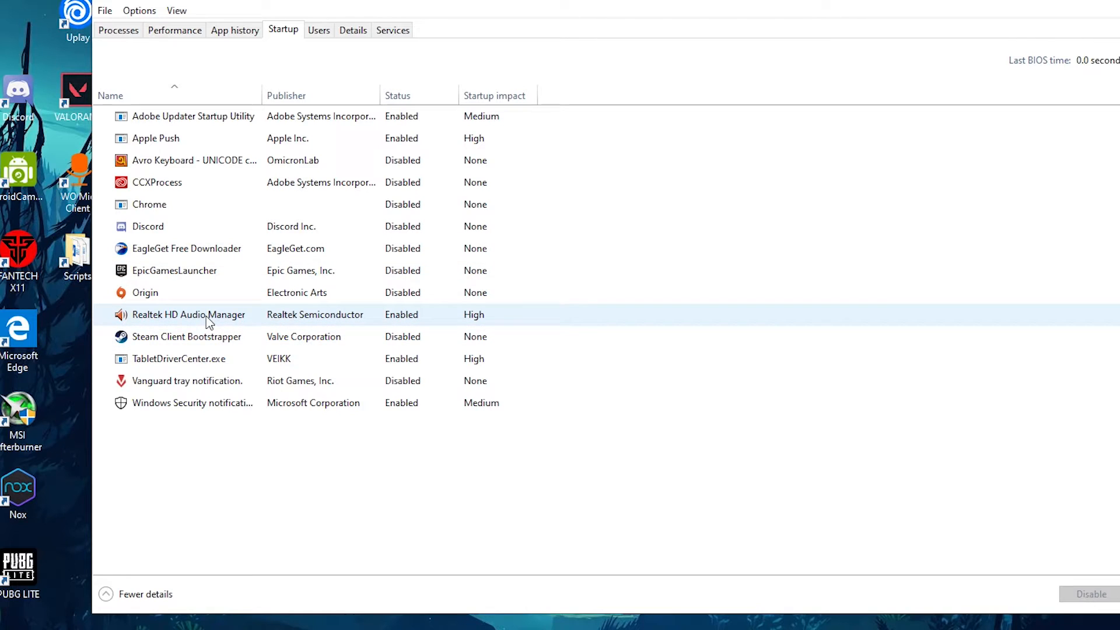
right_click(189, 314)
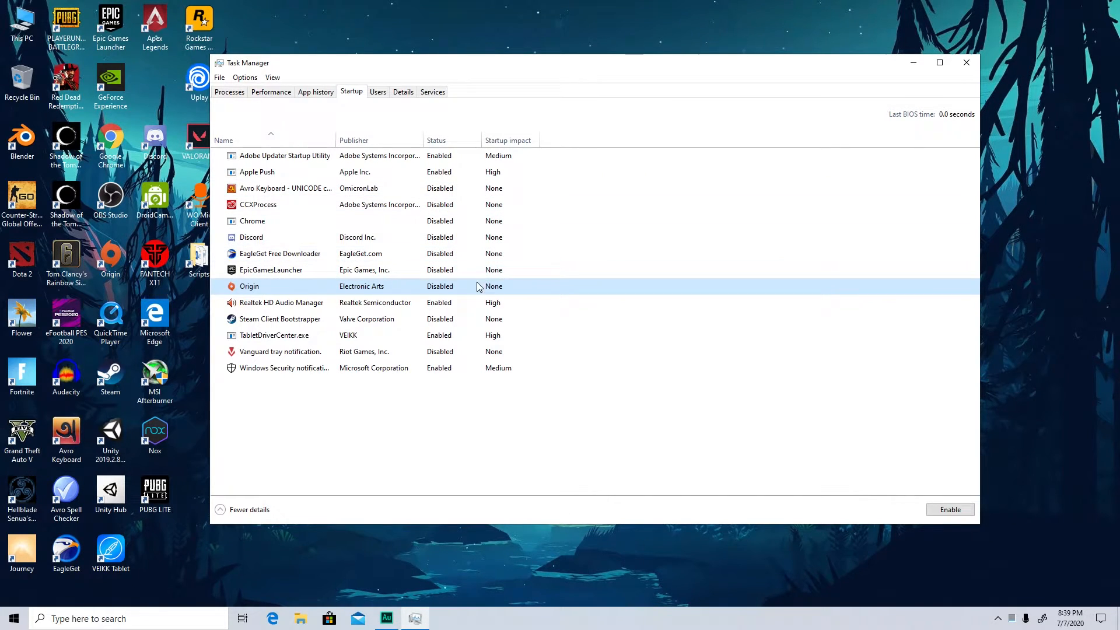
left_click(965, 62)
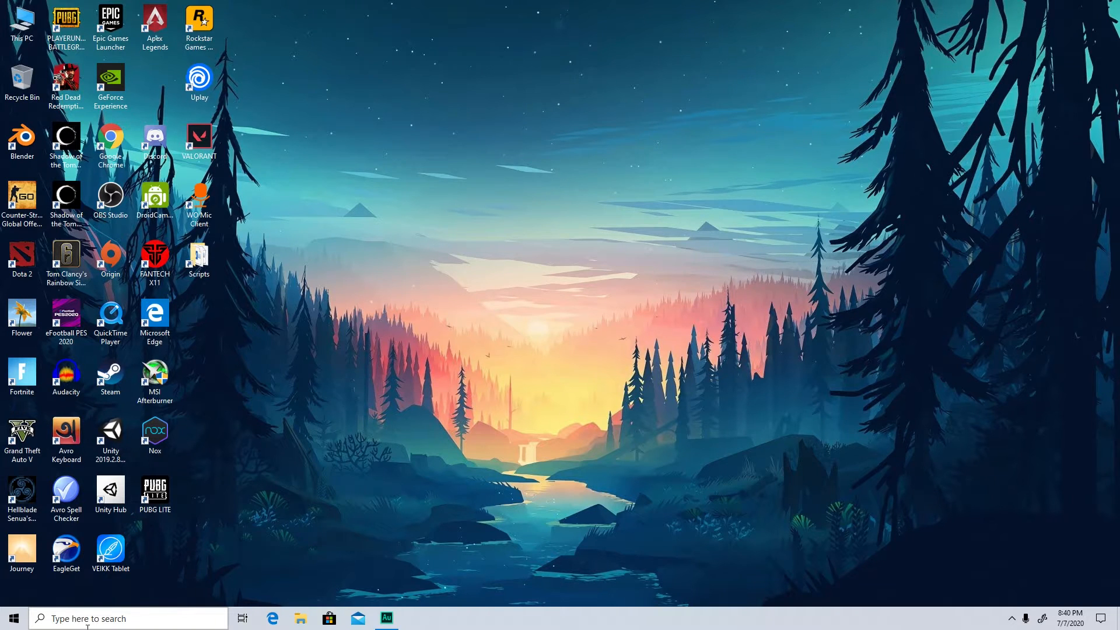
- Search 'pow' for Power Options and start creating a new power plan, continuing to its sleep settings
left_click(128, 618)
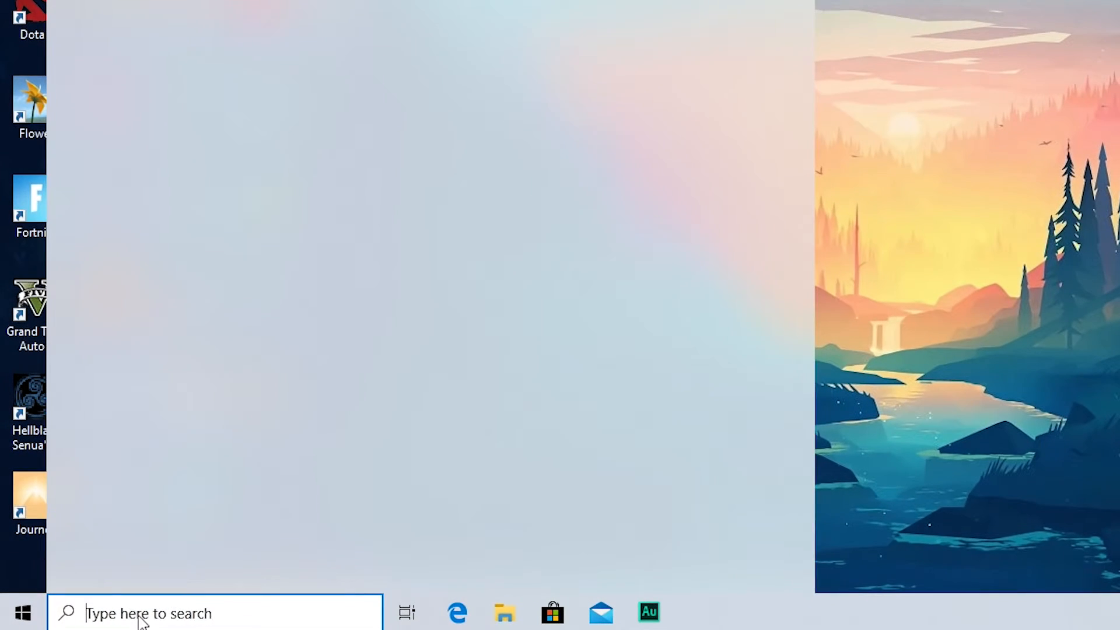
type("pow")
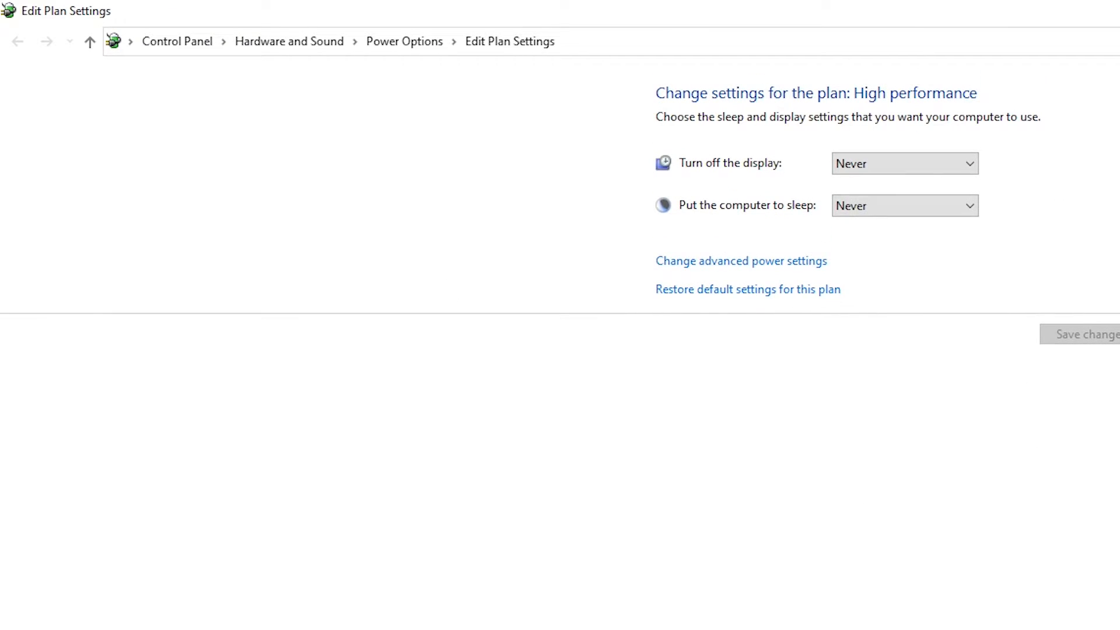
left_click(18, 41)
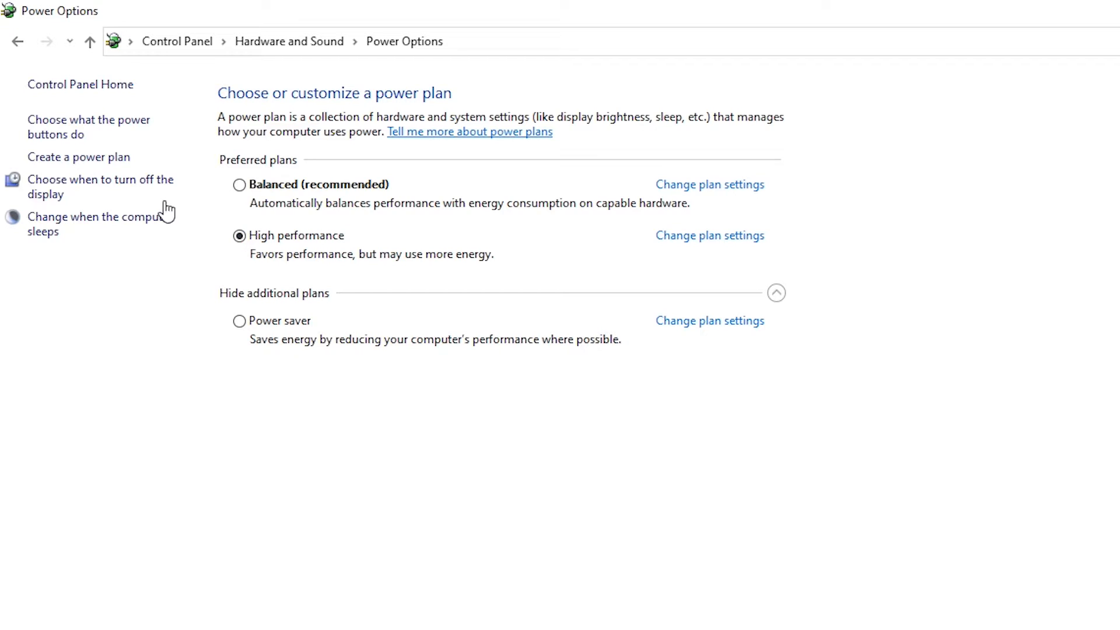
left_click(80, 157)
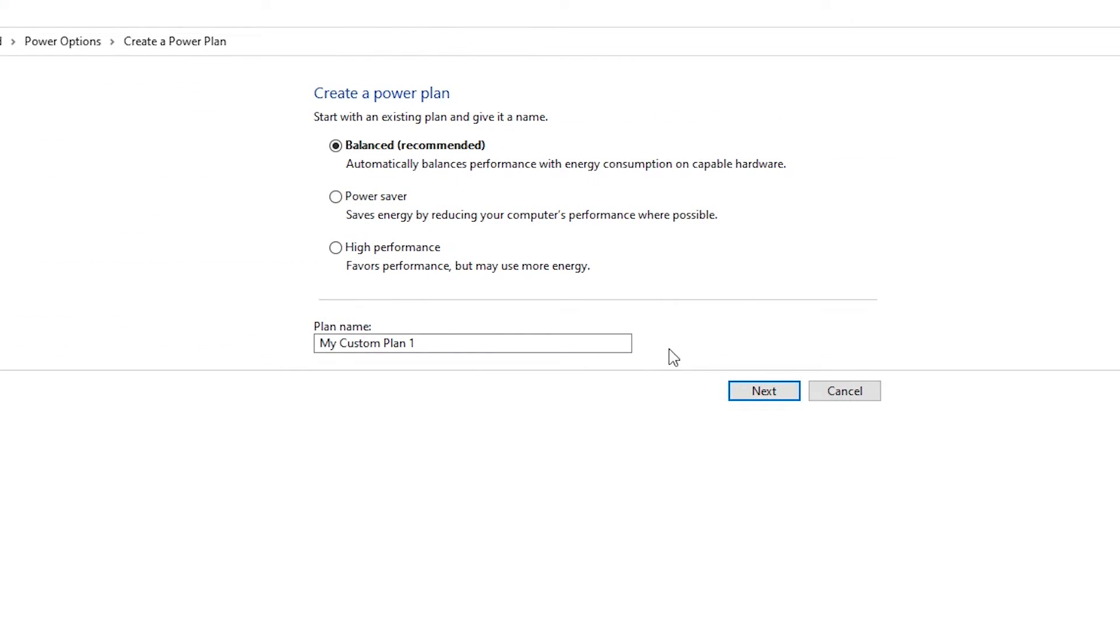
left_click(763, 391)
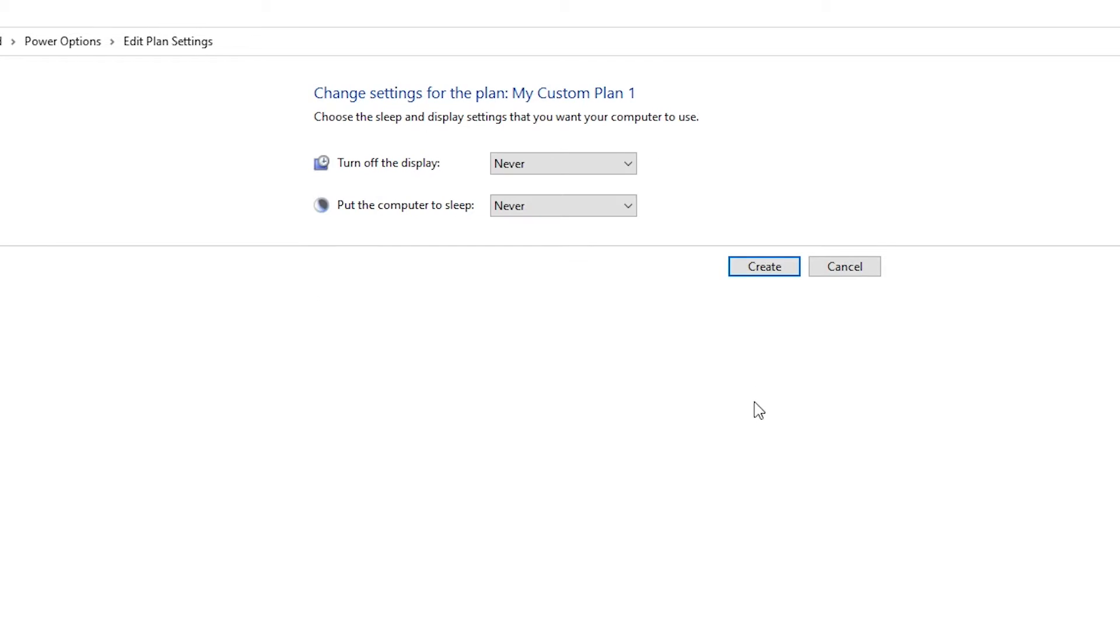
mouse_move(835, 291)
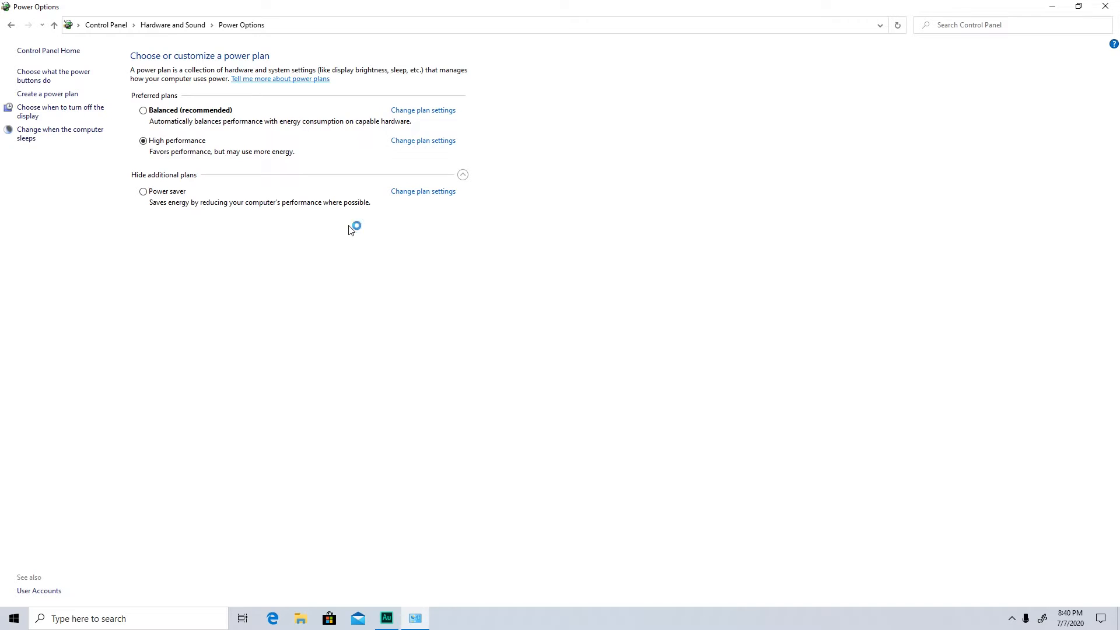
mouse_move(351, 230)
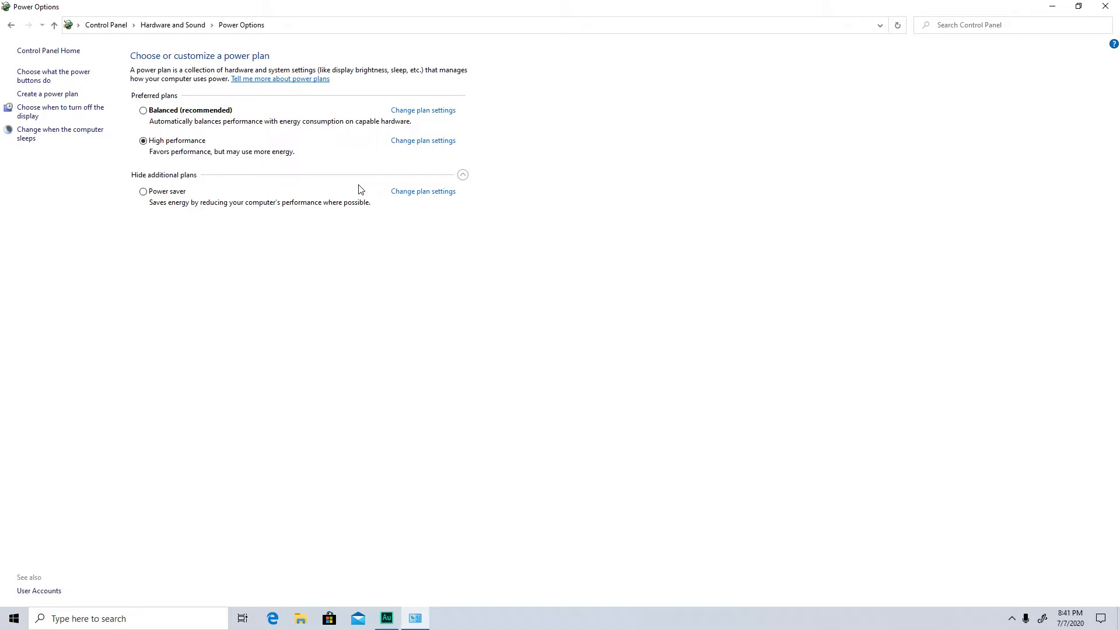
mouse_move(269, 208)
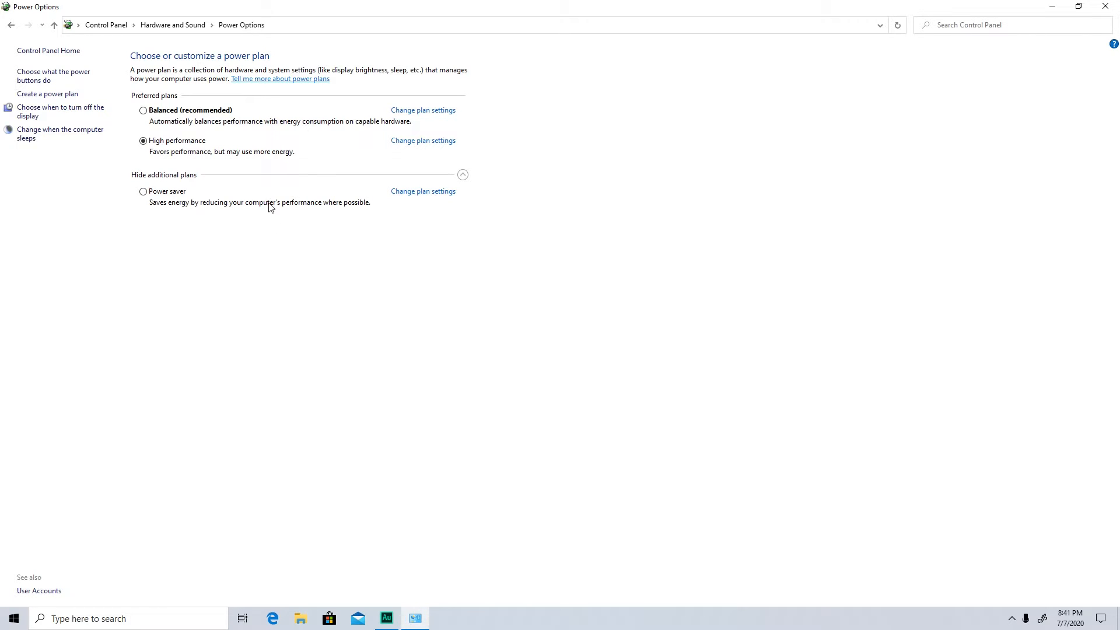
mouse_move(313, 201)
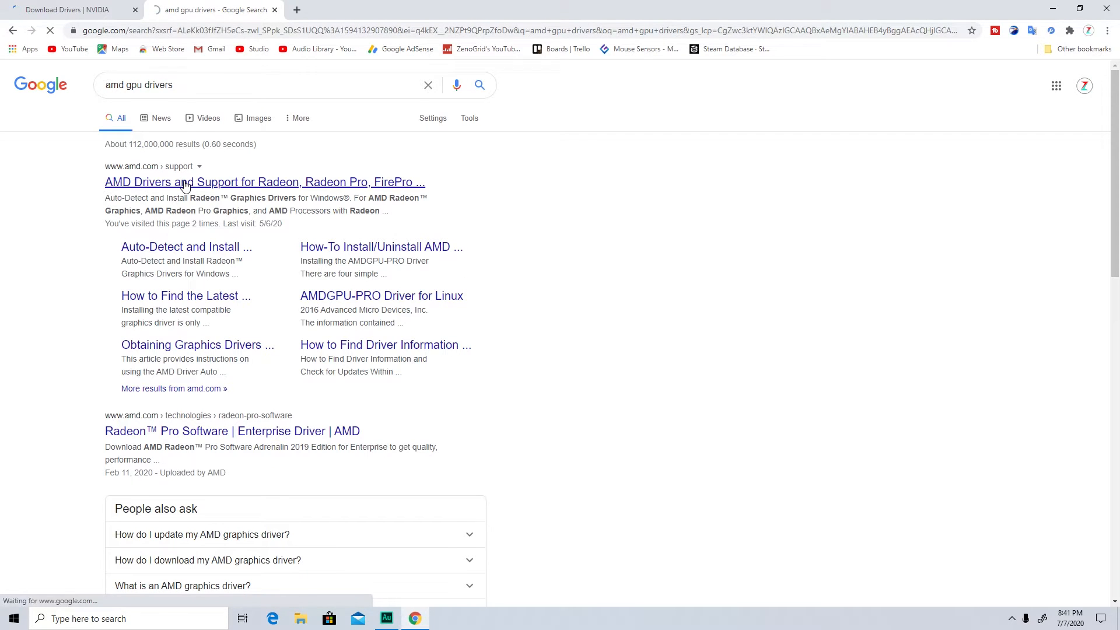
- Review AMD's Drivers and Support page, then switch to the NVIDIA Download Drivers tab
left_click(264, 182)
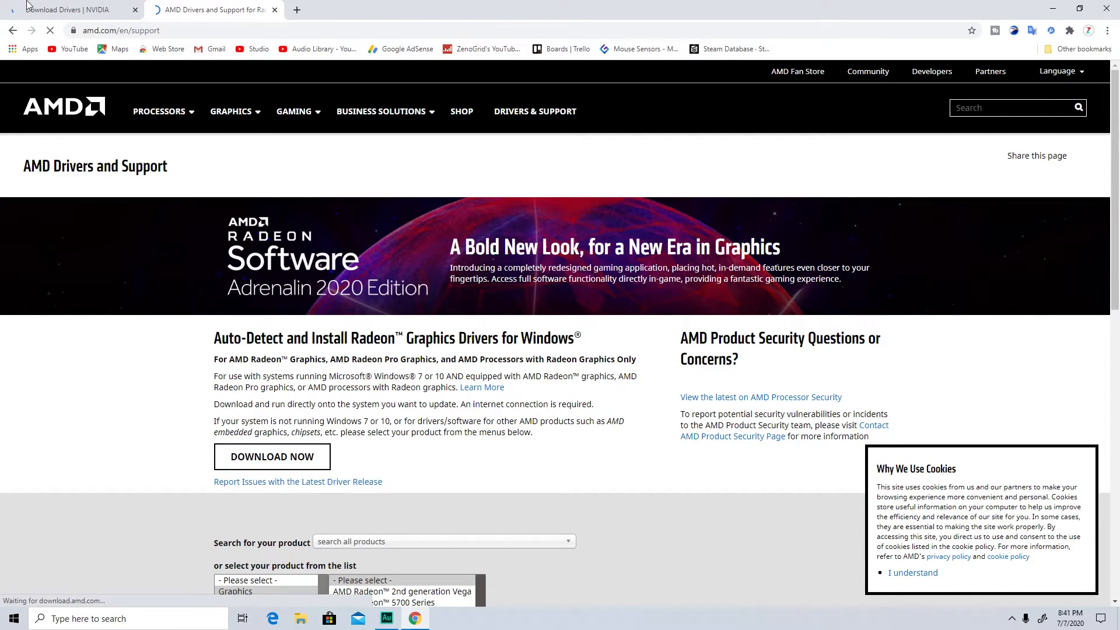
scroll("down", 3)
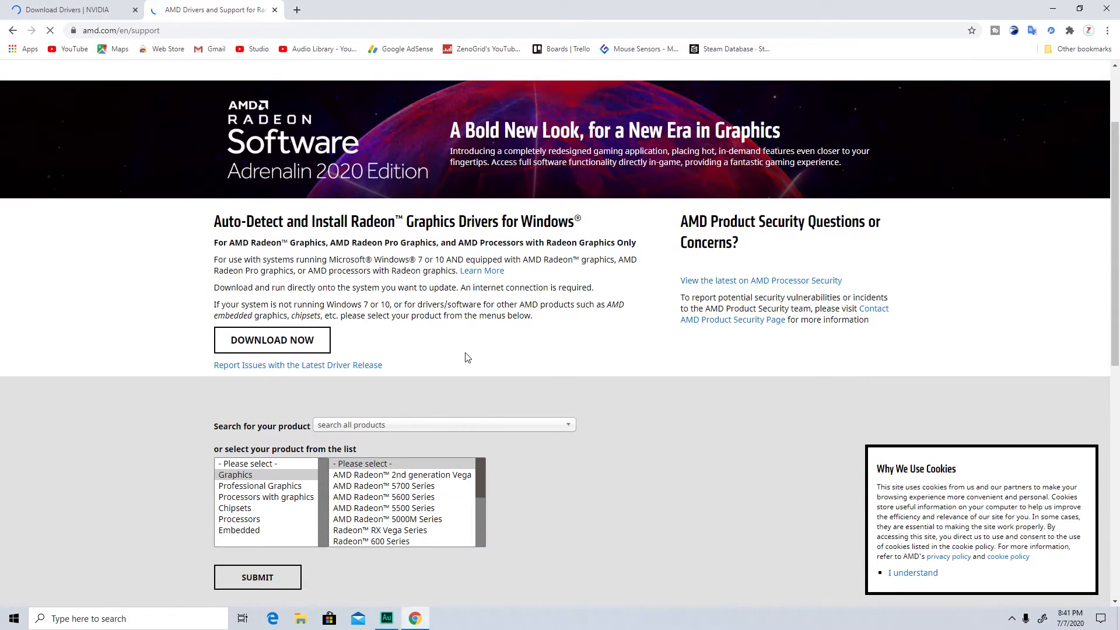
scroll("down", 3)
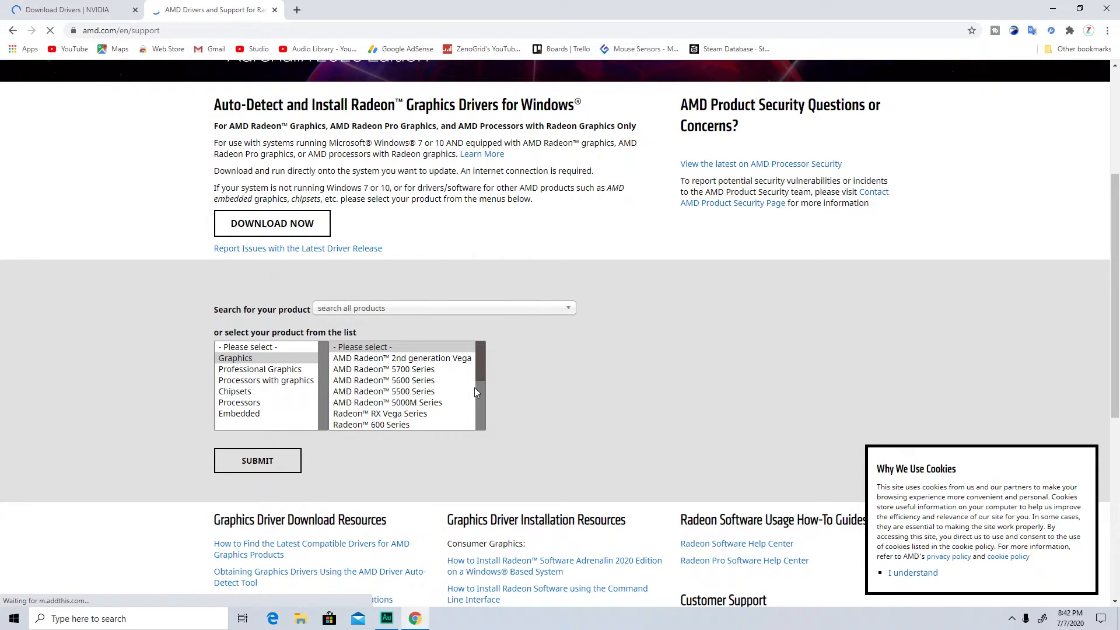
left_click(68, 9)
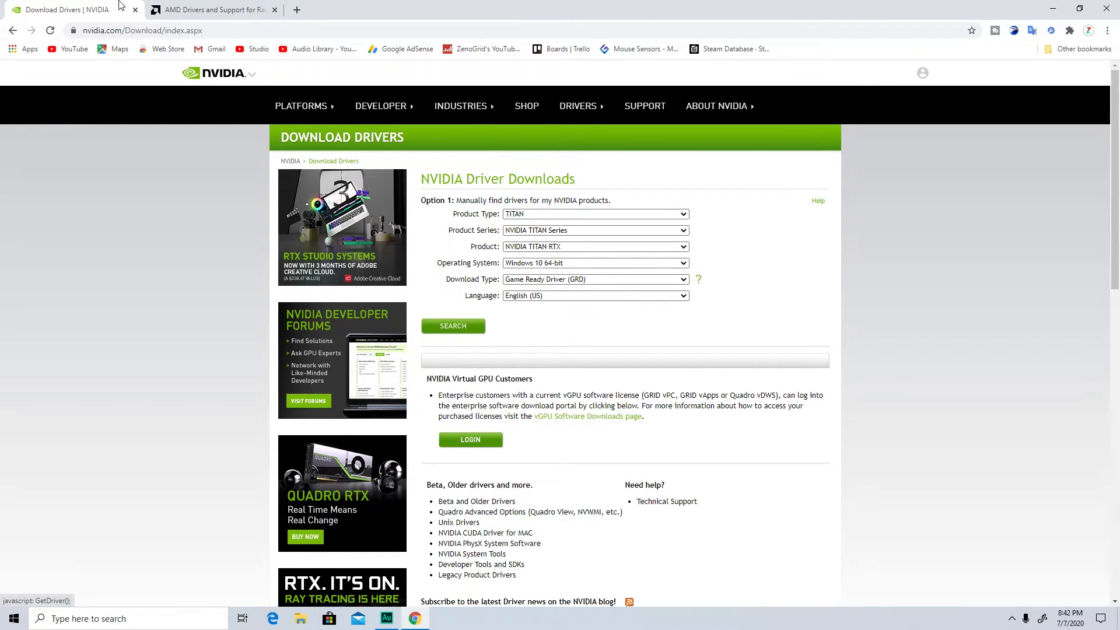
left_click(212, 9)
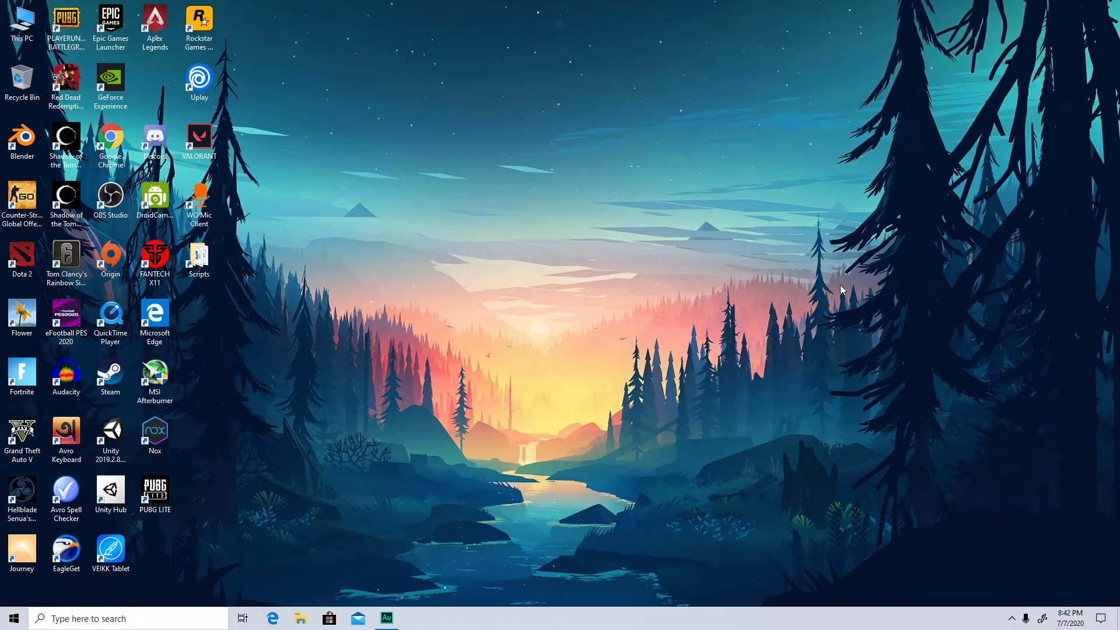
- Search 'iobit driver booster', go to the official IObit site and download Driver Booster
type("iobi")
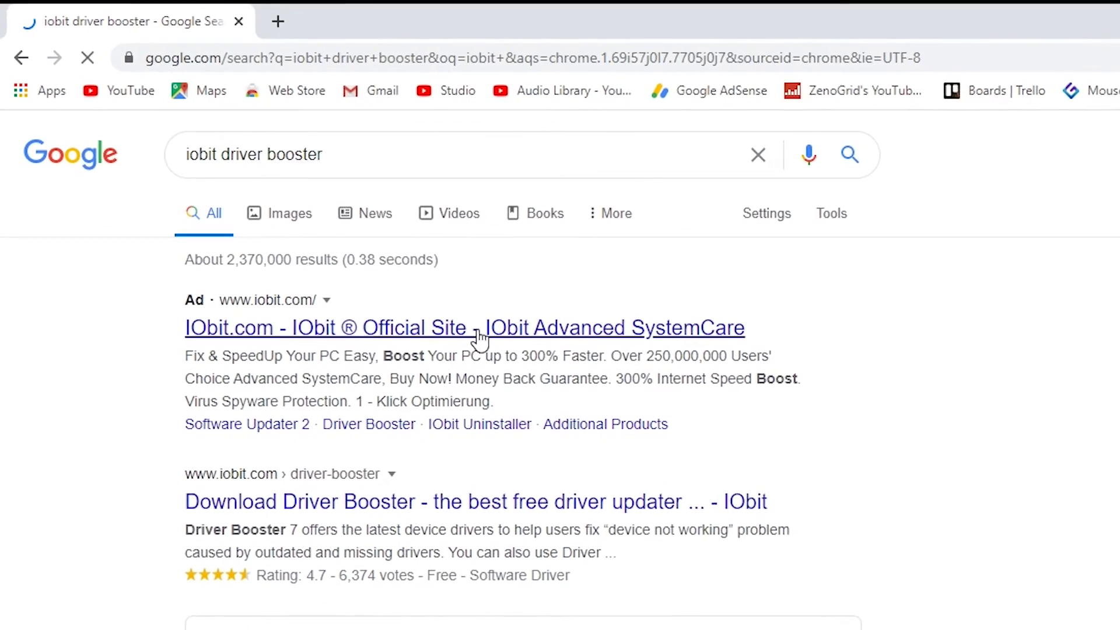
left_click(464, 326)
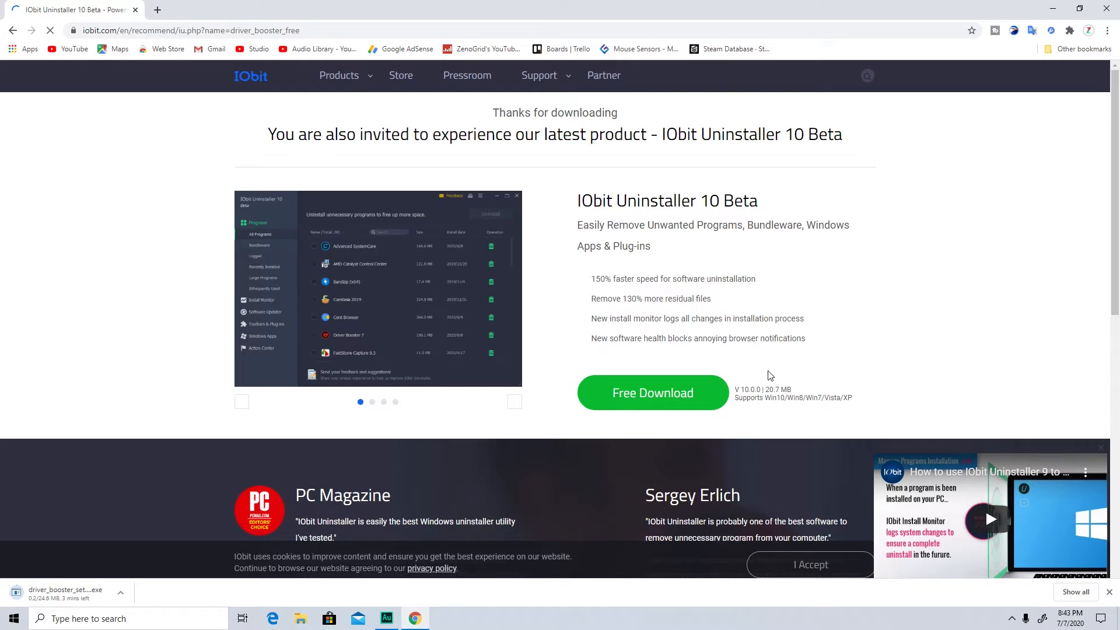
left_click(651, 393)
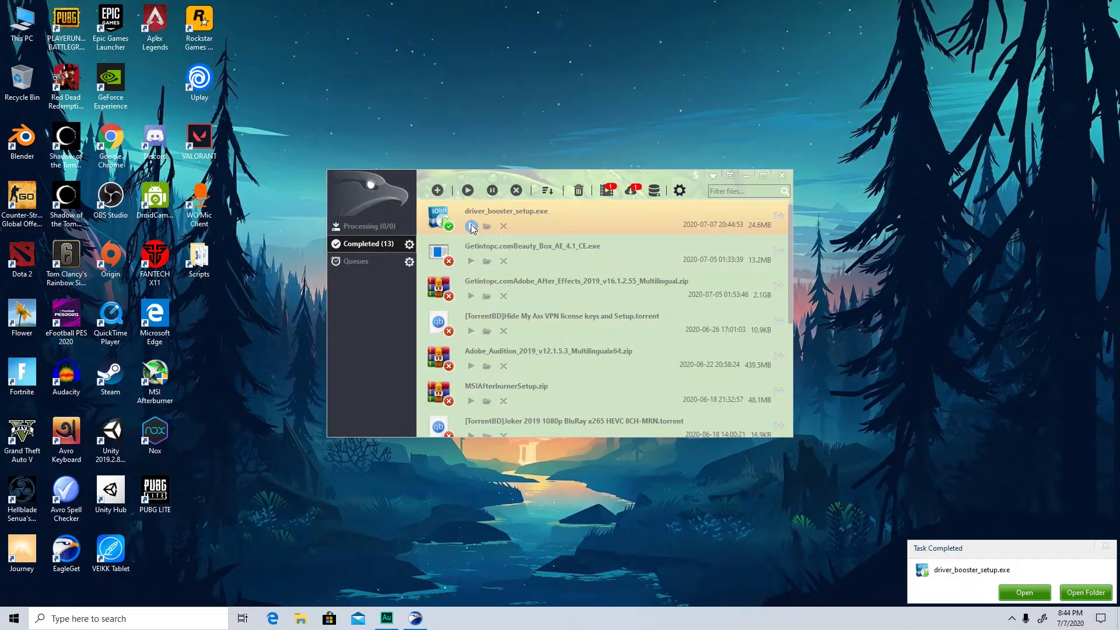
mouse_move(532, 399)
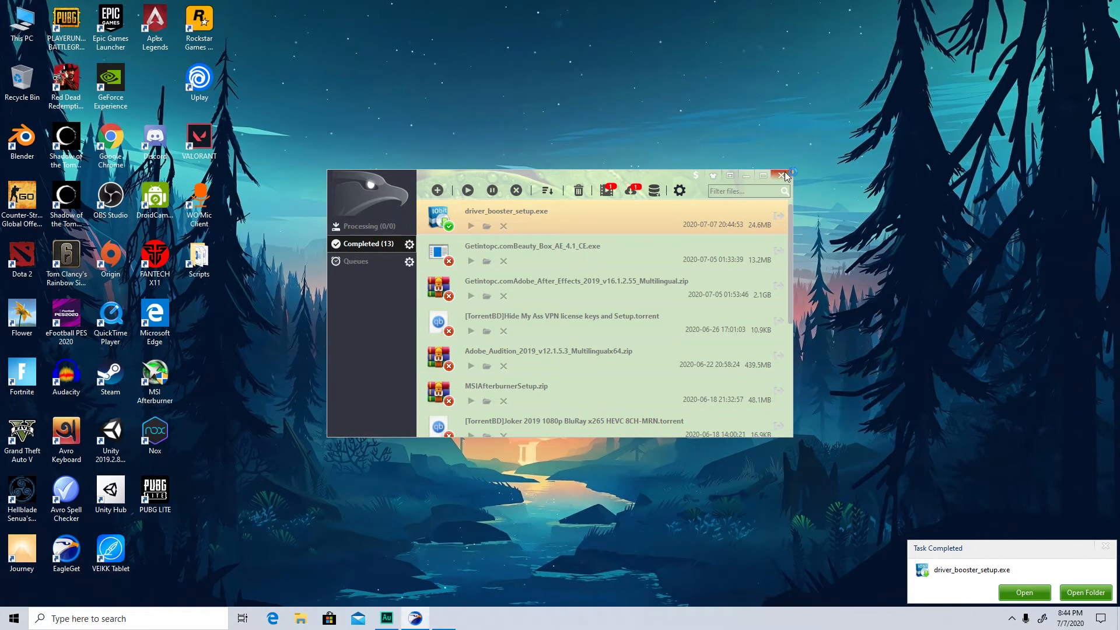
- Close the EagleGet window after driver_booster_setup.exe finishes downloading
left_click(783, 174)
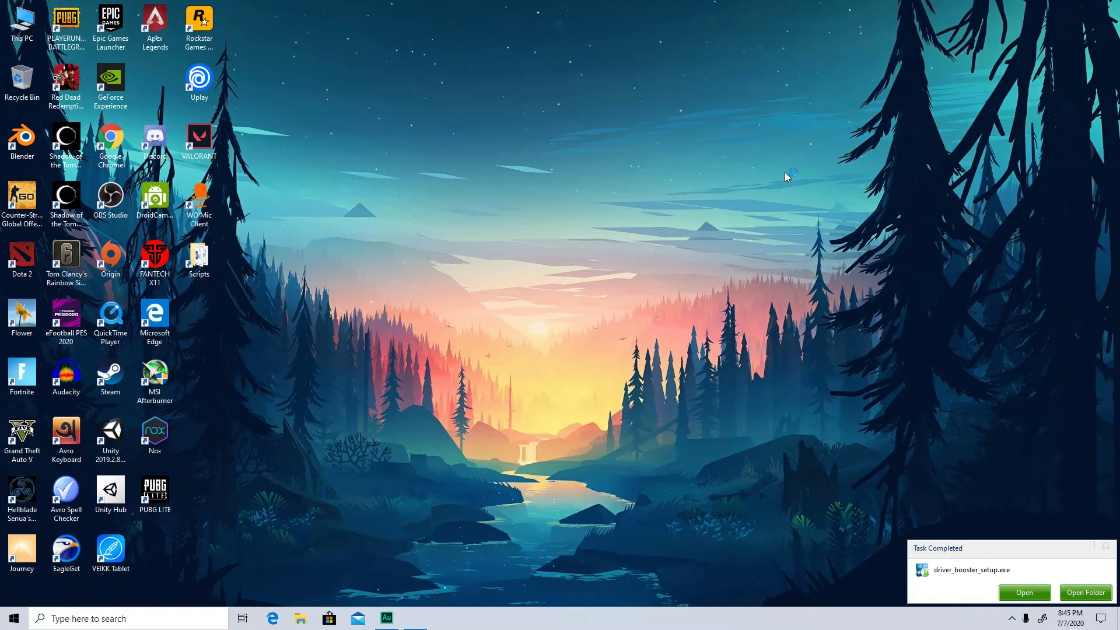
- Run driver_booster_setup.exe and install Driver Booster 7, declining the Waterfox browser offer
left_click(1022, 593)
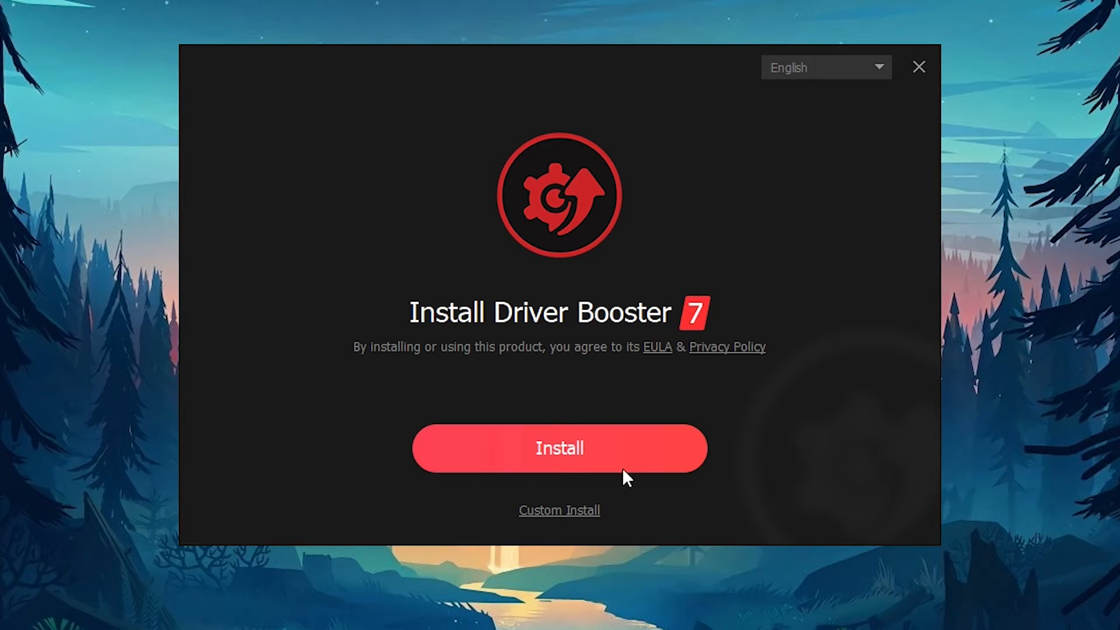
left_click(558, 448)
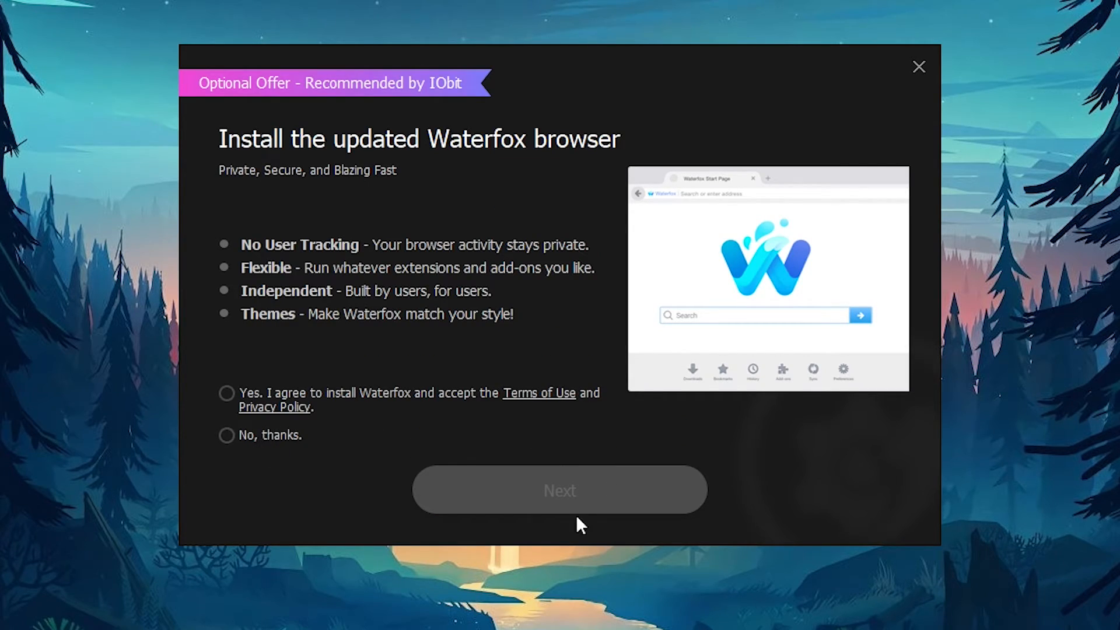
left_click(225, 435)
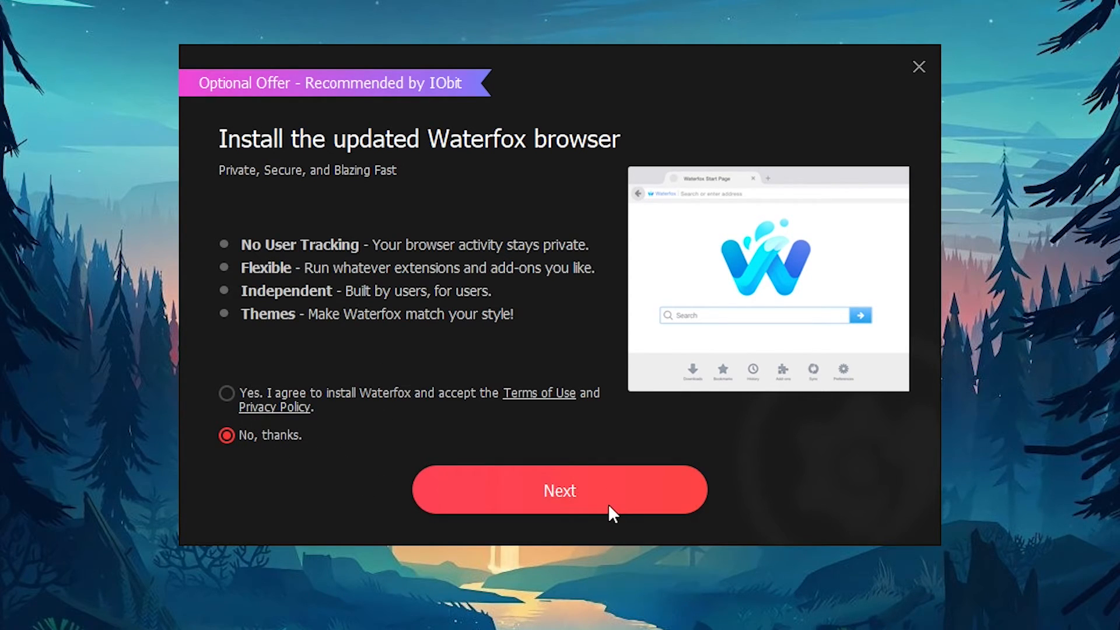
left_click(558, 491)
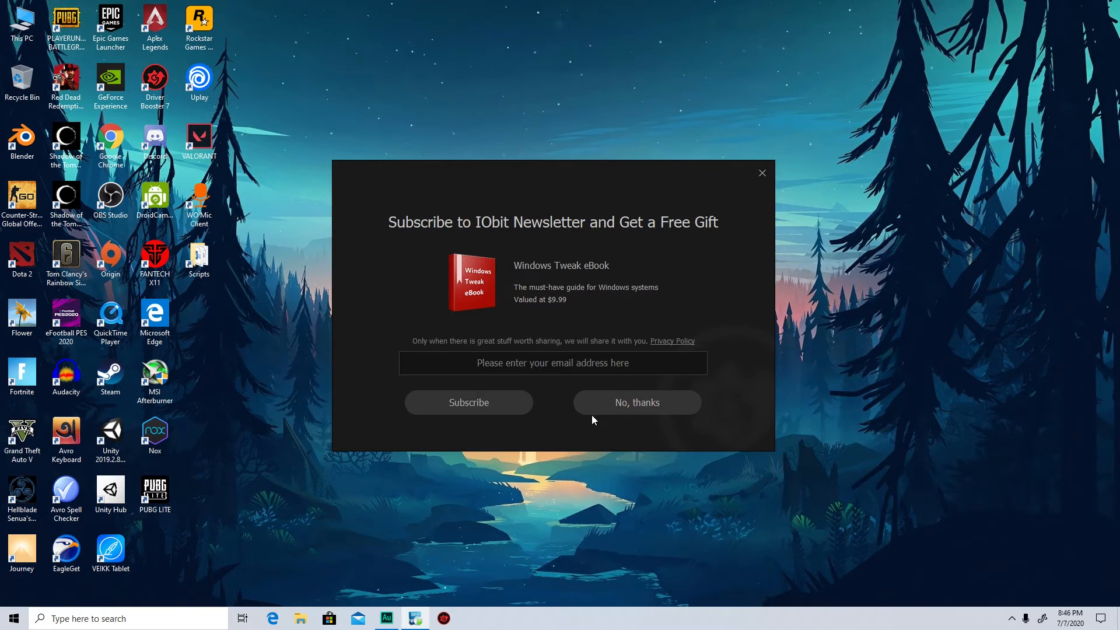
mouse_move(663, 405)
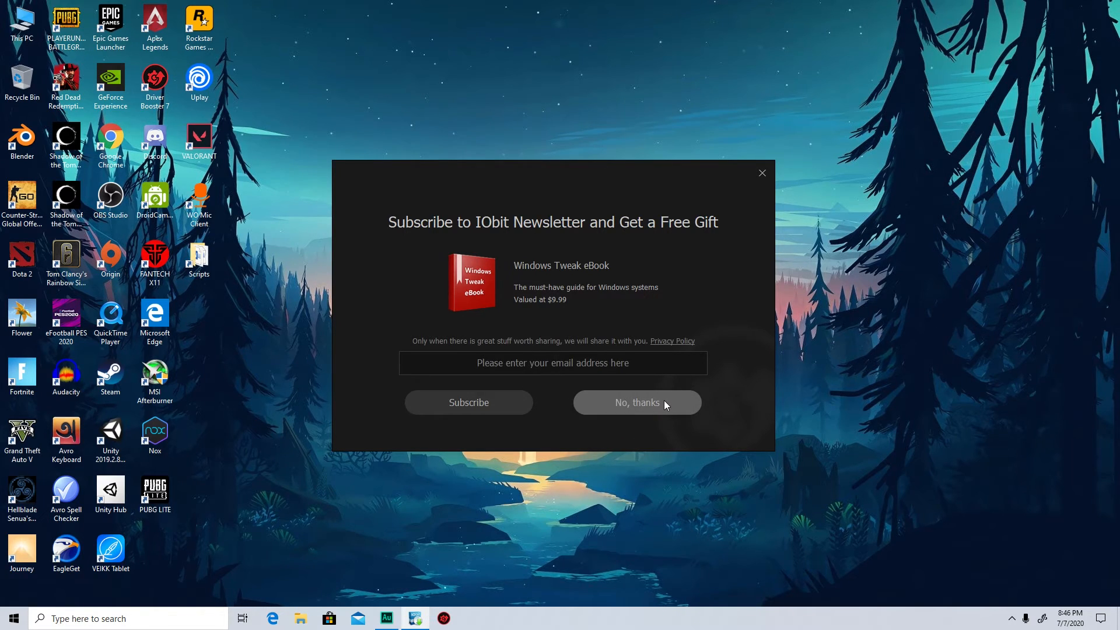
- Decline the newsletter subscription and launch Driver Booster 7
left_click(635, 403)
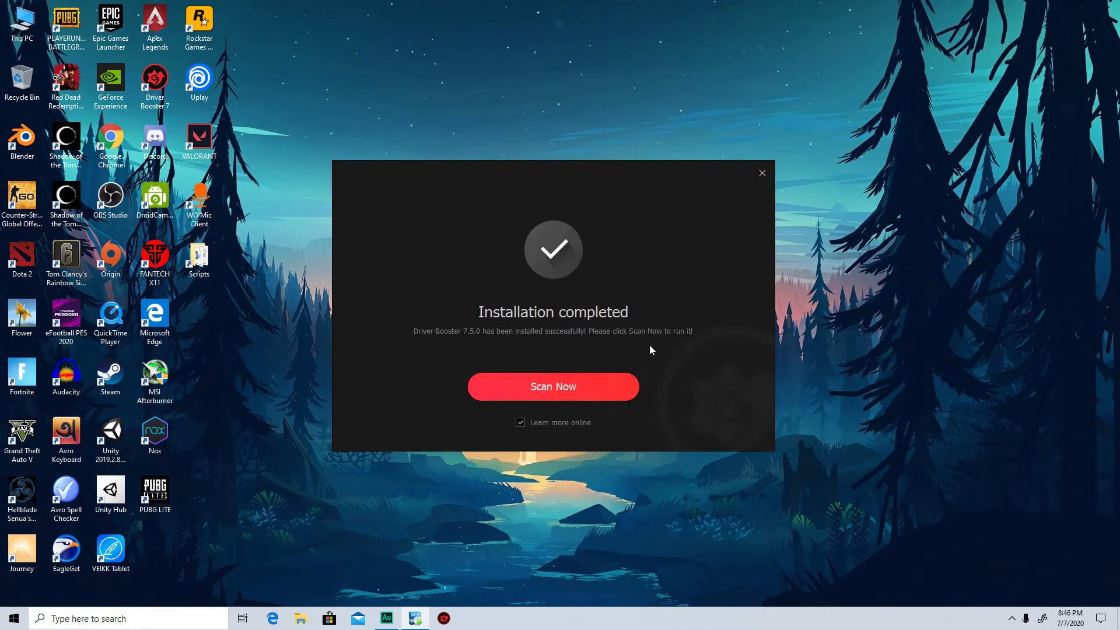
mouse_move(675, 386)
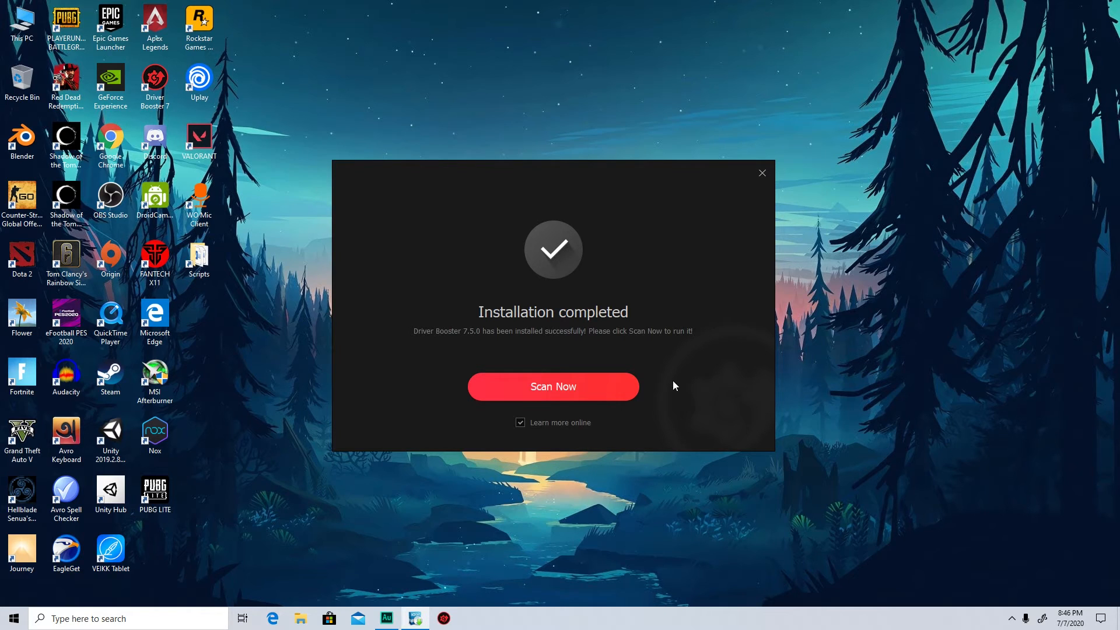
left_click(761, 173)
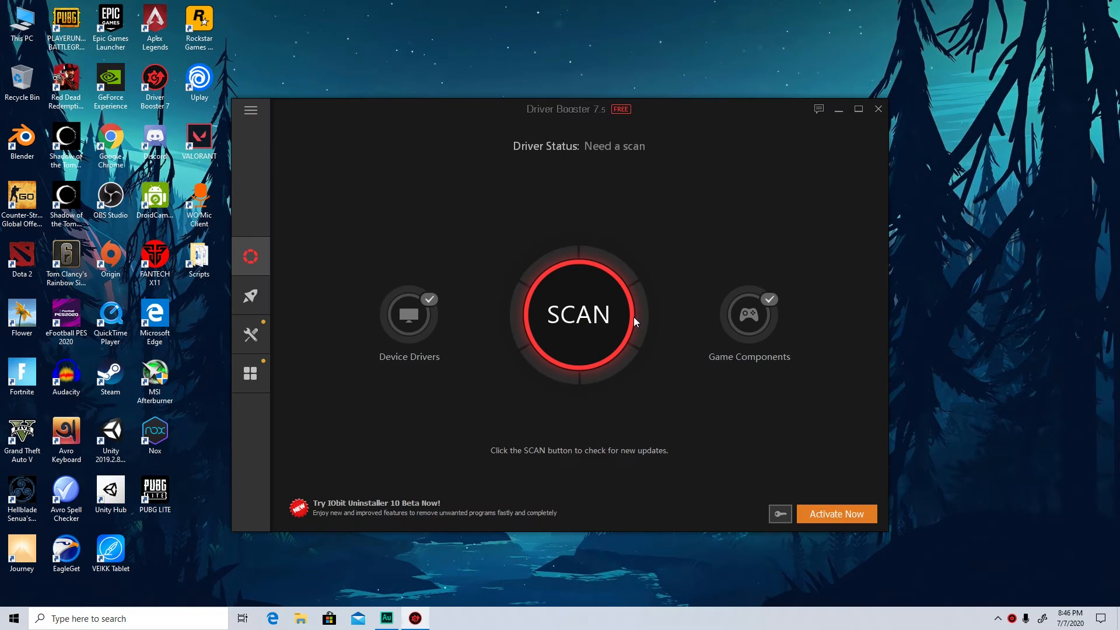
- Scan the PC and run Update Now on all 12 outdated device drivers
left_click(579, 313)
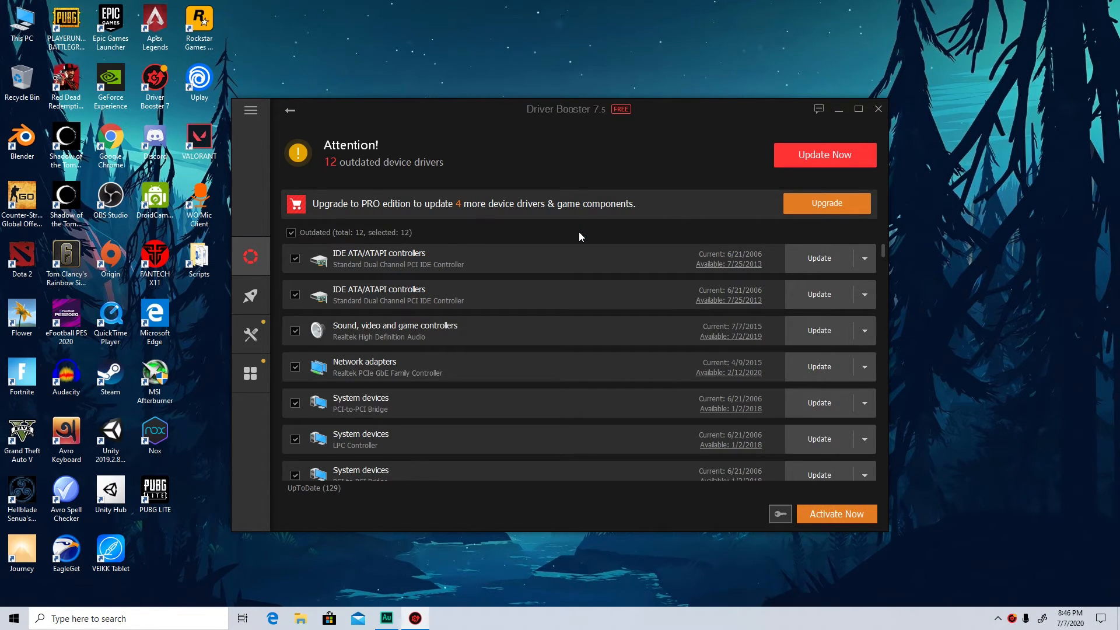
mouse_move(484, 345)
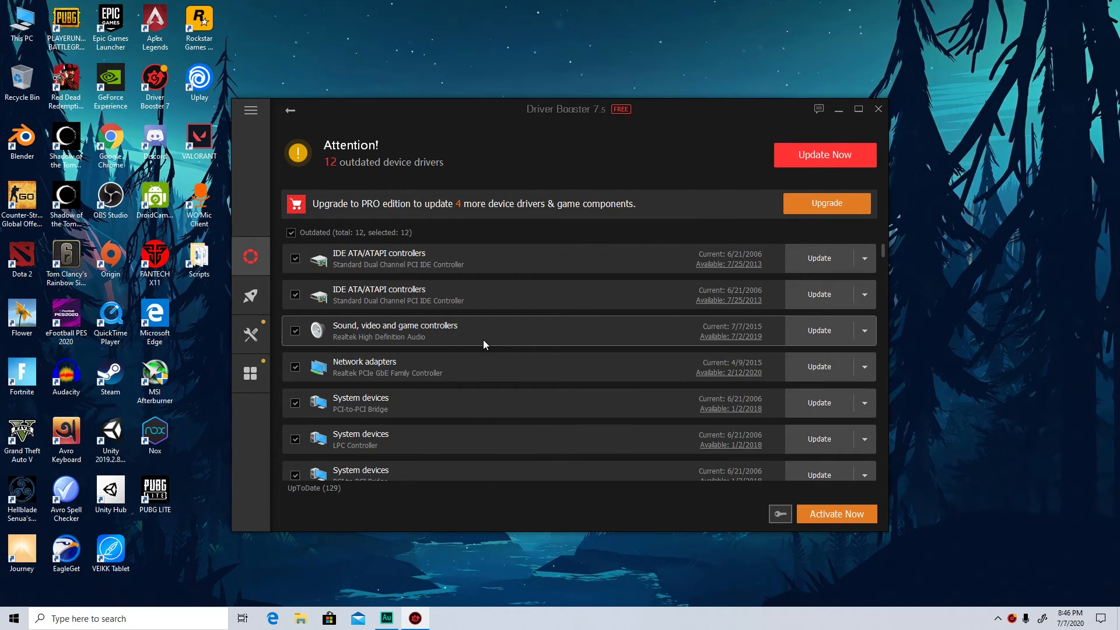
mouse_move(839, 162)
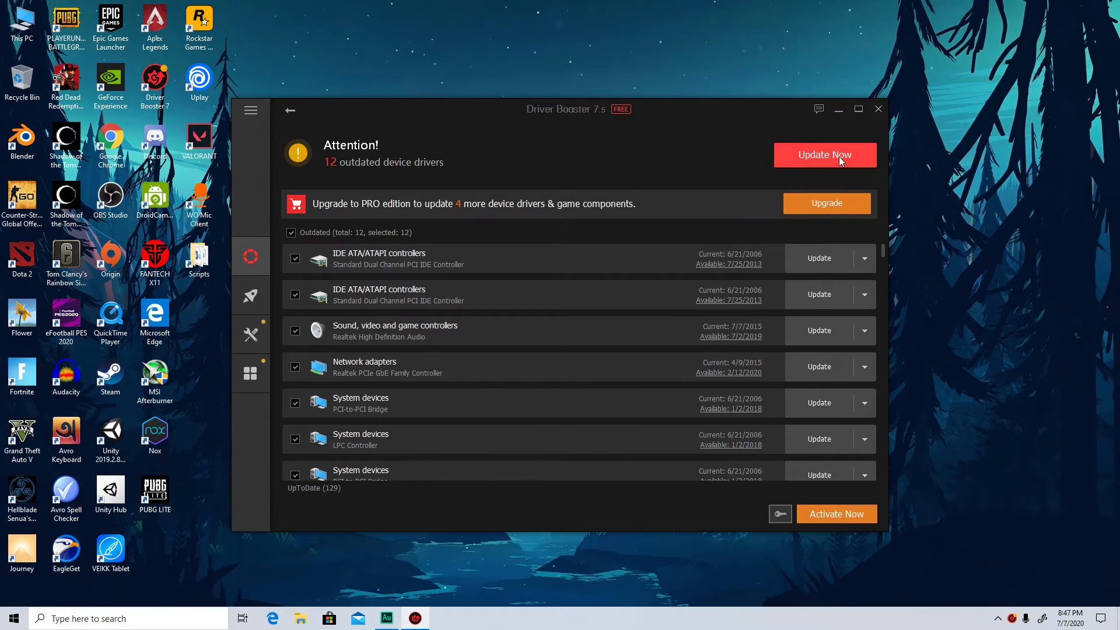
mouse_move(460, 239)
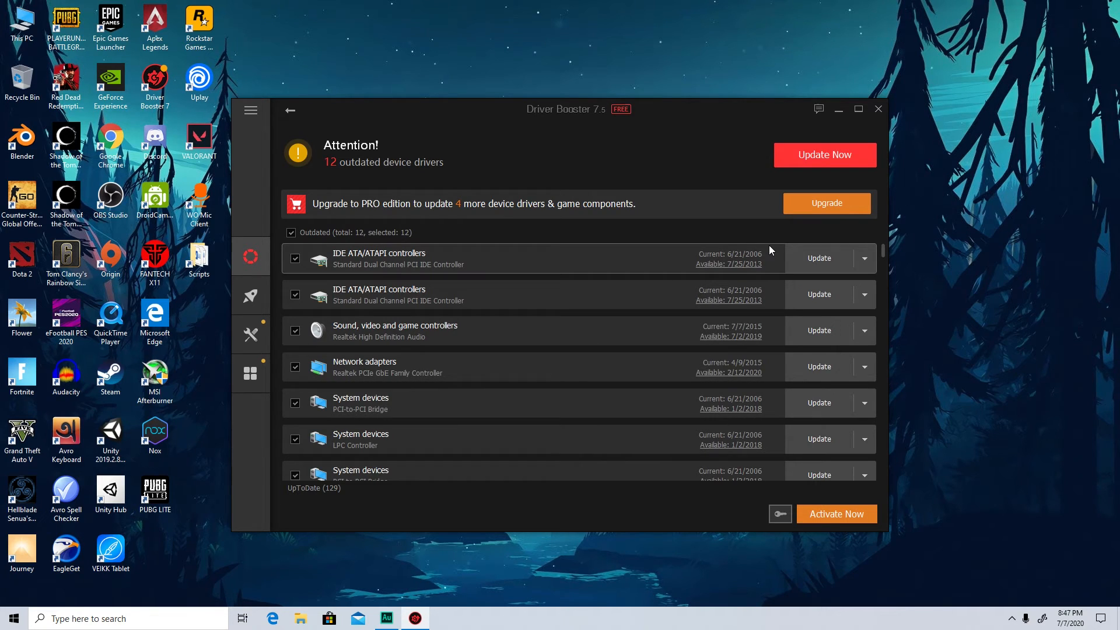
left_click(824, 154)
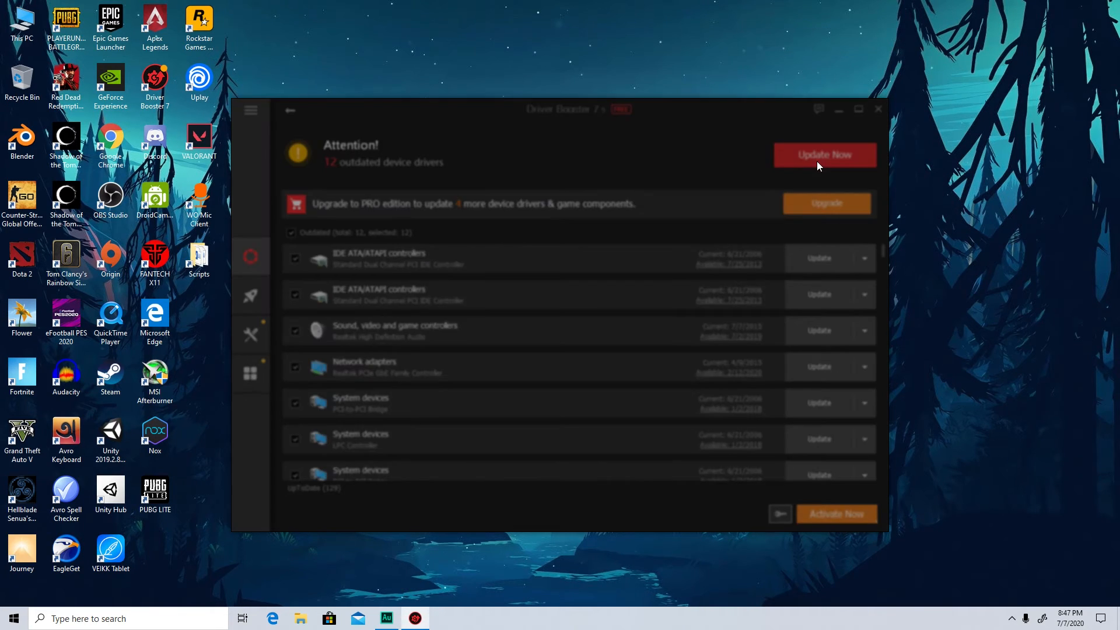
left_click(822, 155)
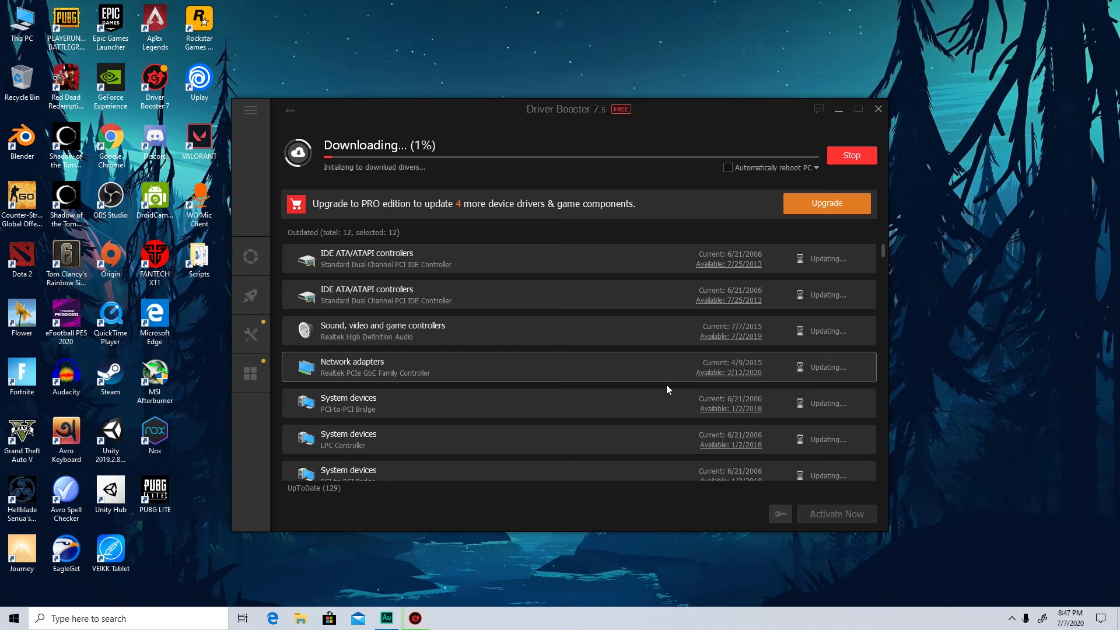